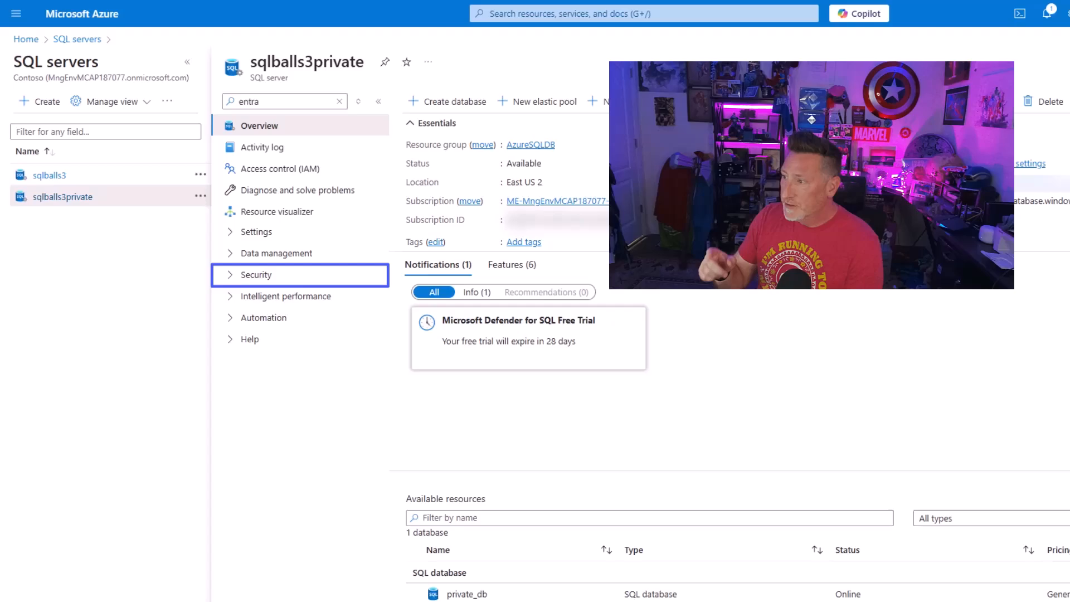
Review the sqlballs3private server's Networking page, checking Private access connections under Security
click(256, 274)
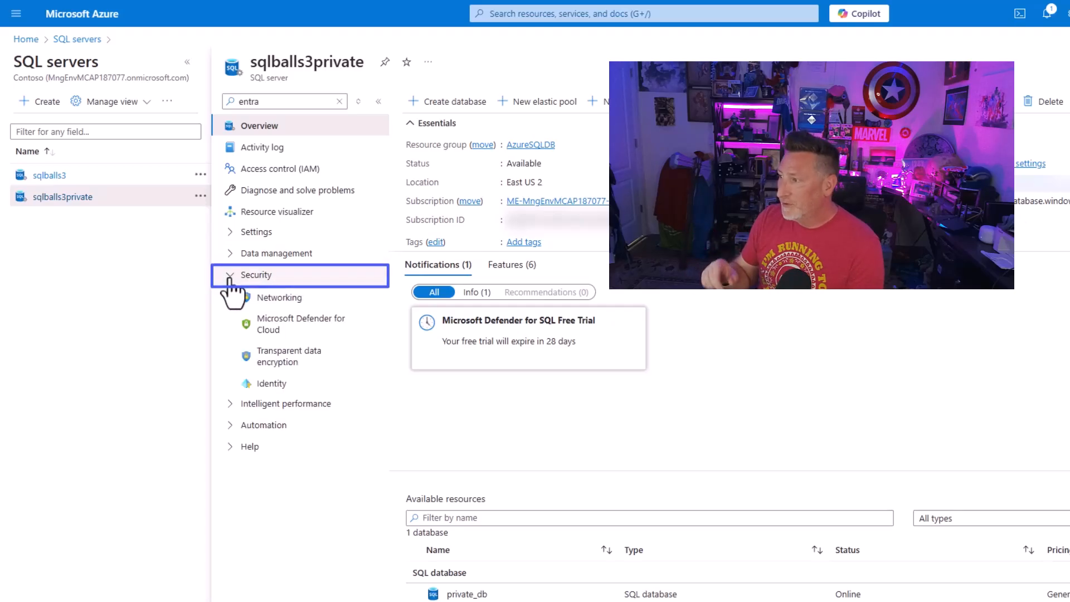
click(279, 298)
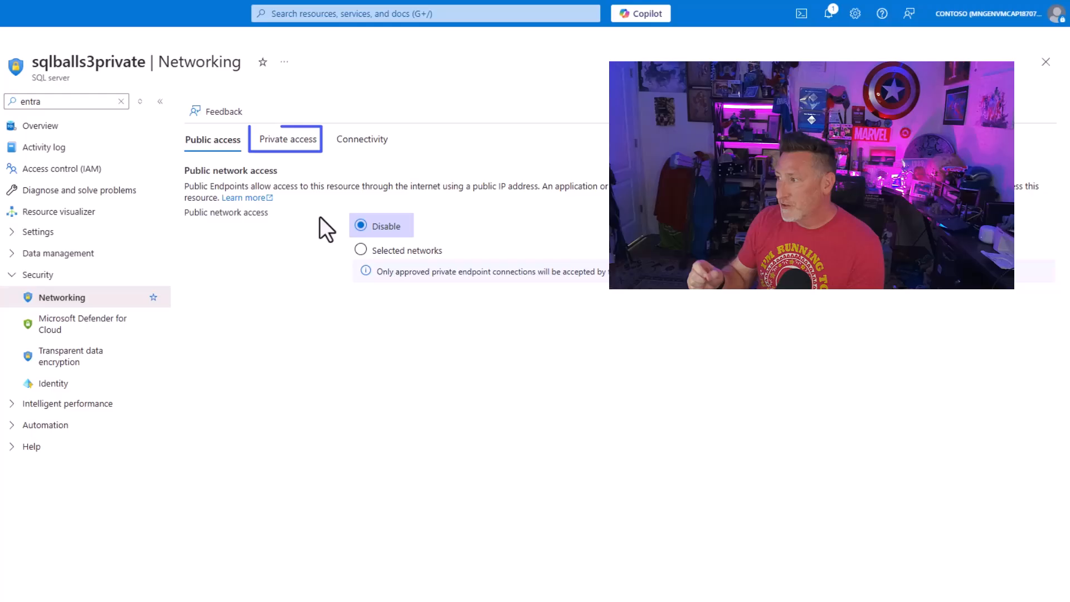
click(287, 139)
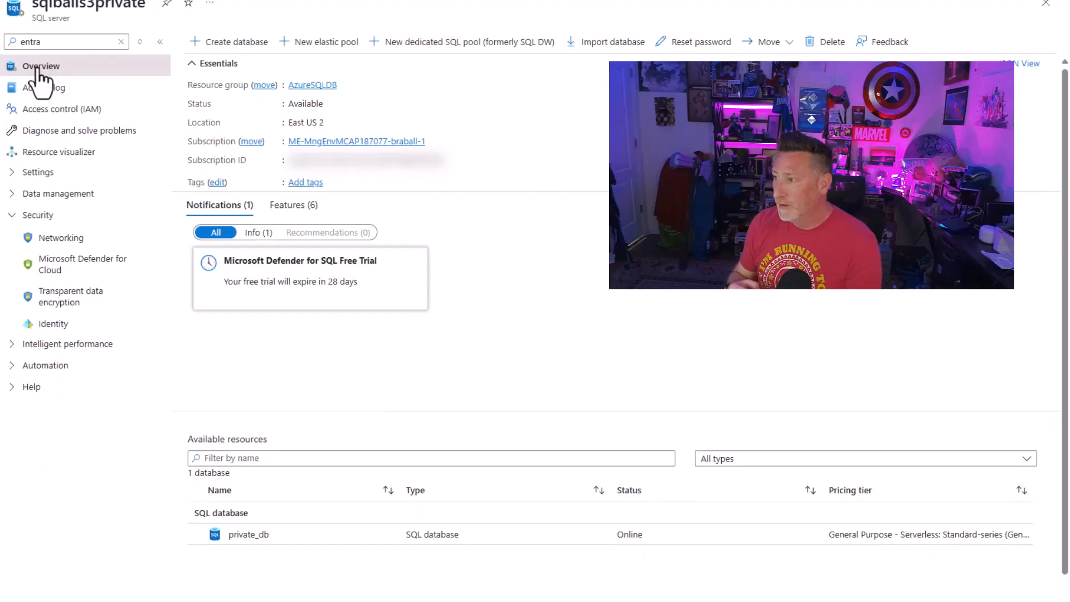
Return to the server overview and launch private_db's Query editor, which fails to connect
click(248, 534)
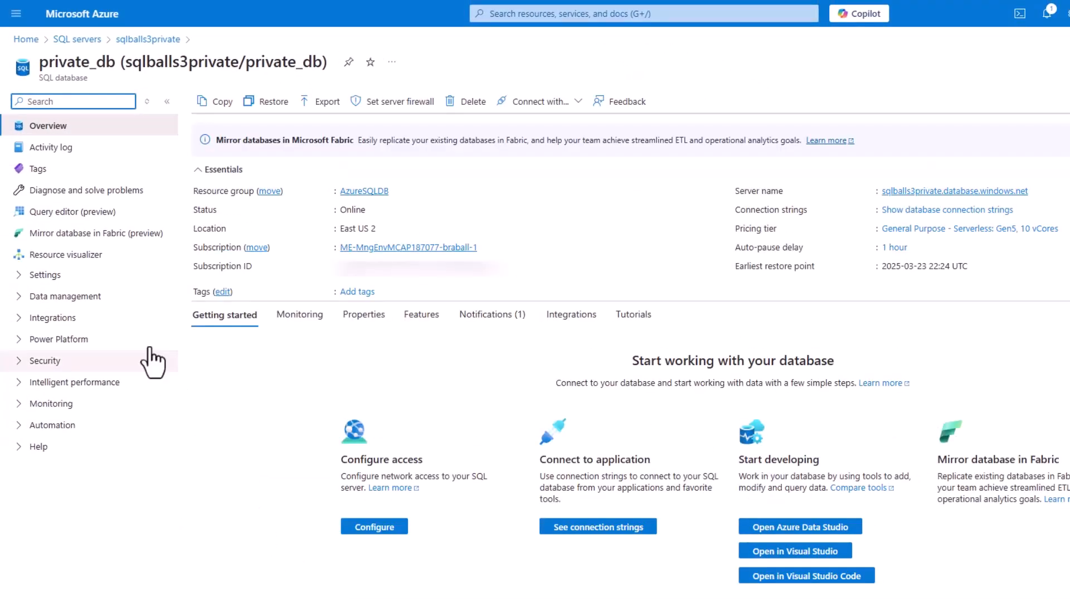
click(73, 212)
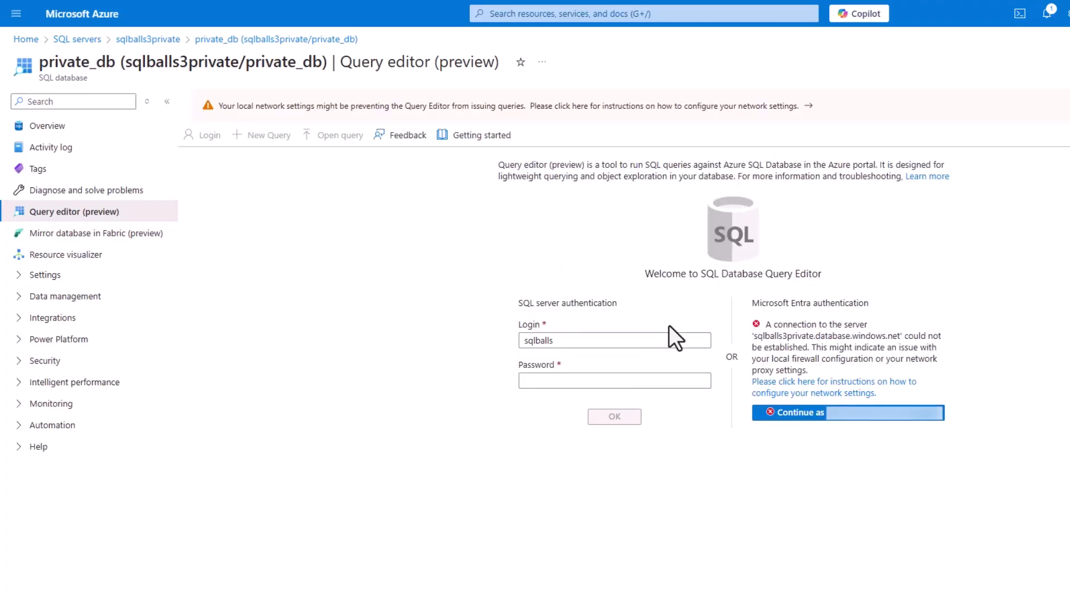
mouse_move(432, 288)
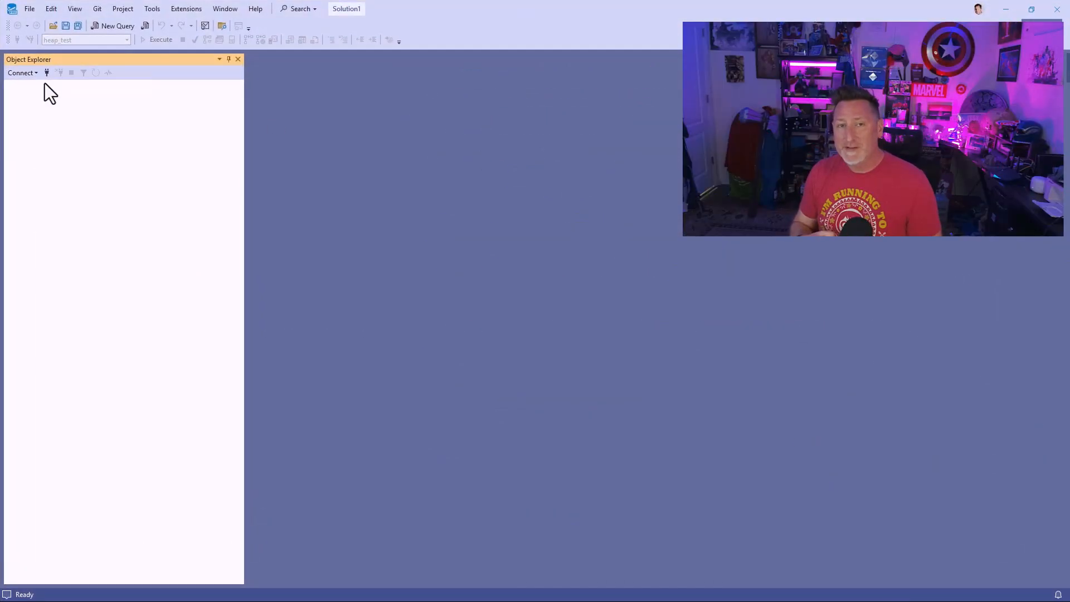
Fill a connection to sqlballs3private.database.windows.net using Microsoft Entra MFA with trusted server certificate
click(22, 73)
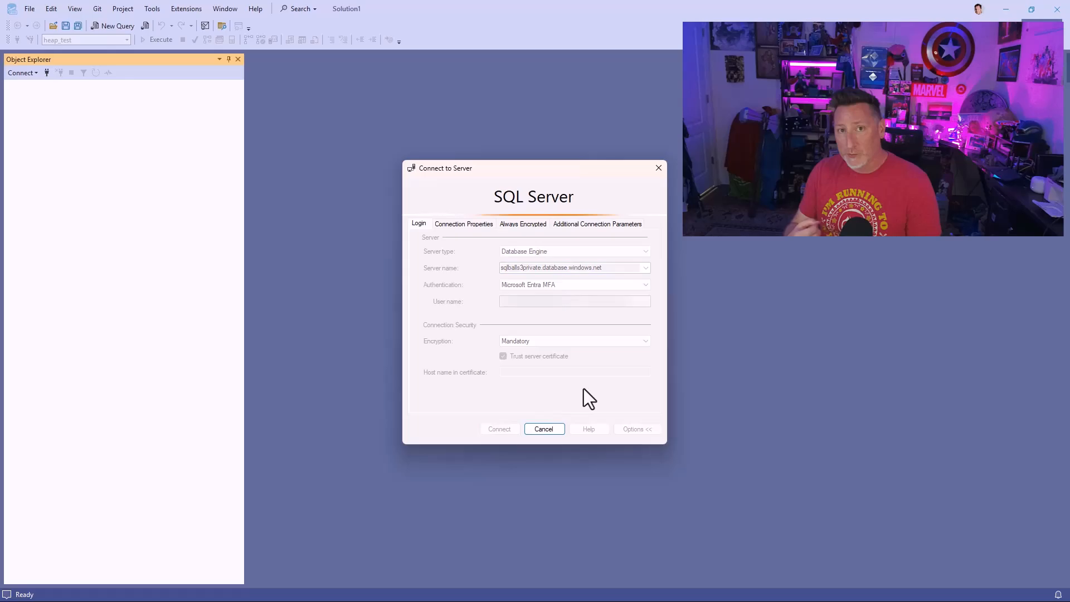
click(498, 428)
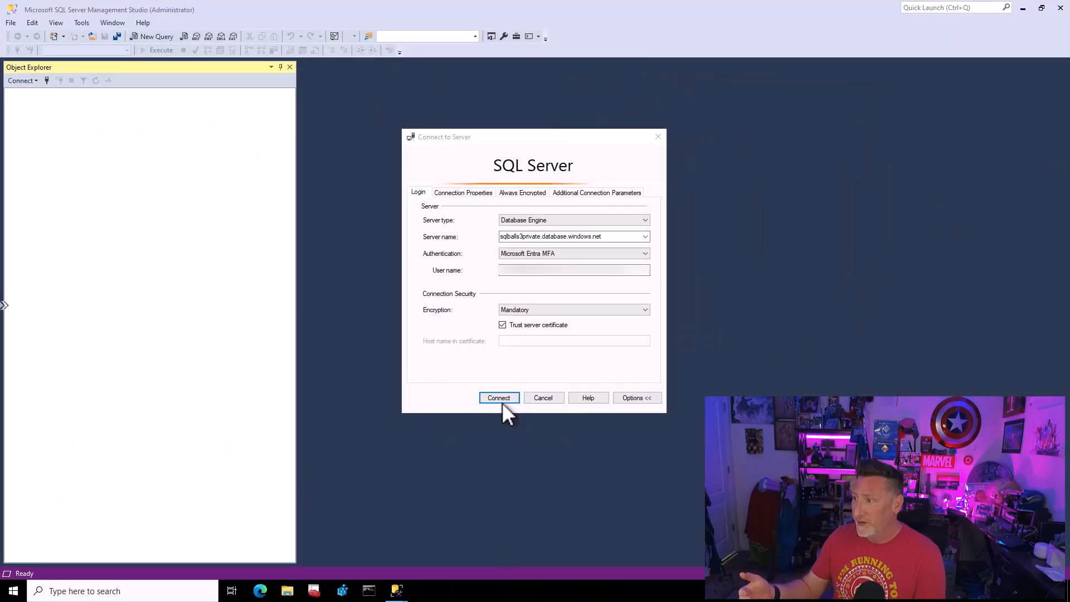
Connect to the private server, expand its databases and load the Azure SQL mirroring script
click(498, 398)
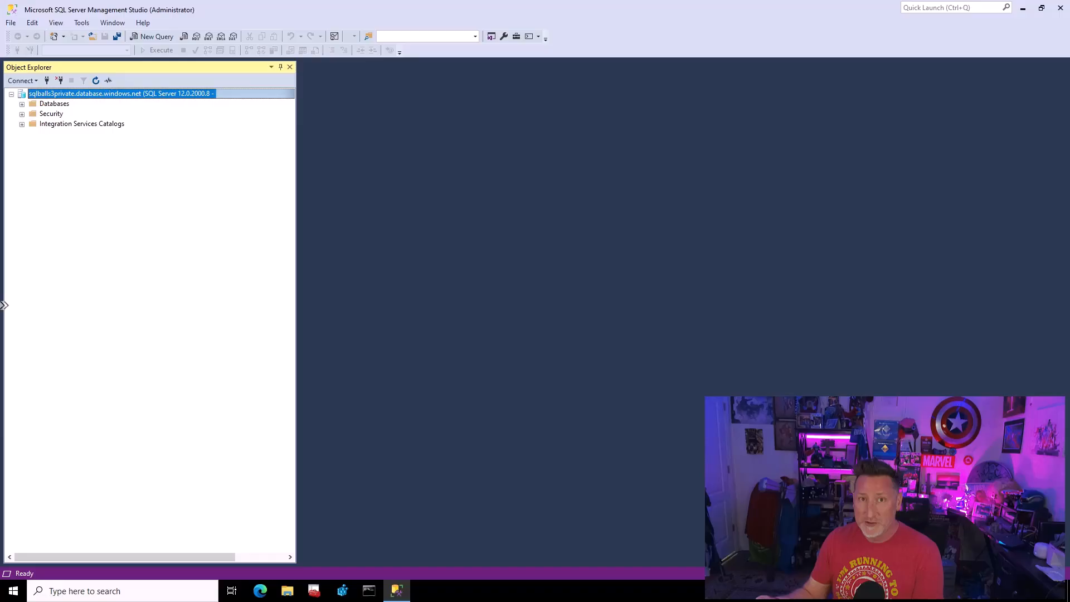
mouse_move(120, 237)
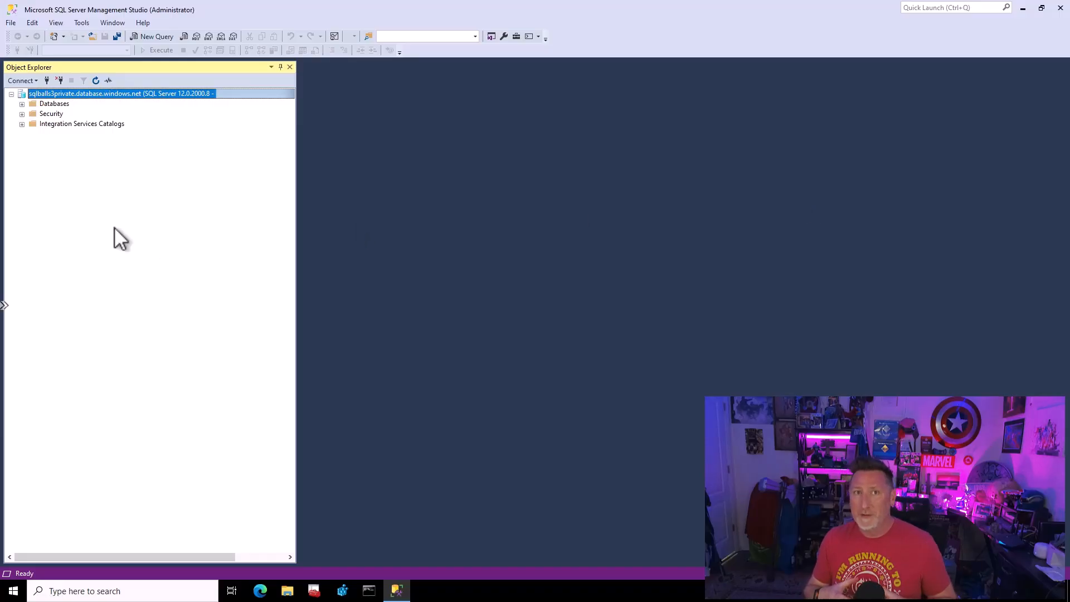
click(23, 103)
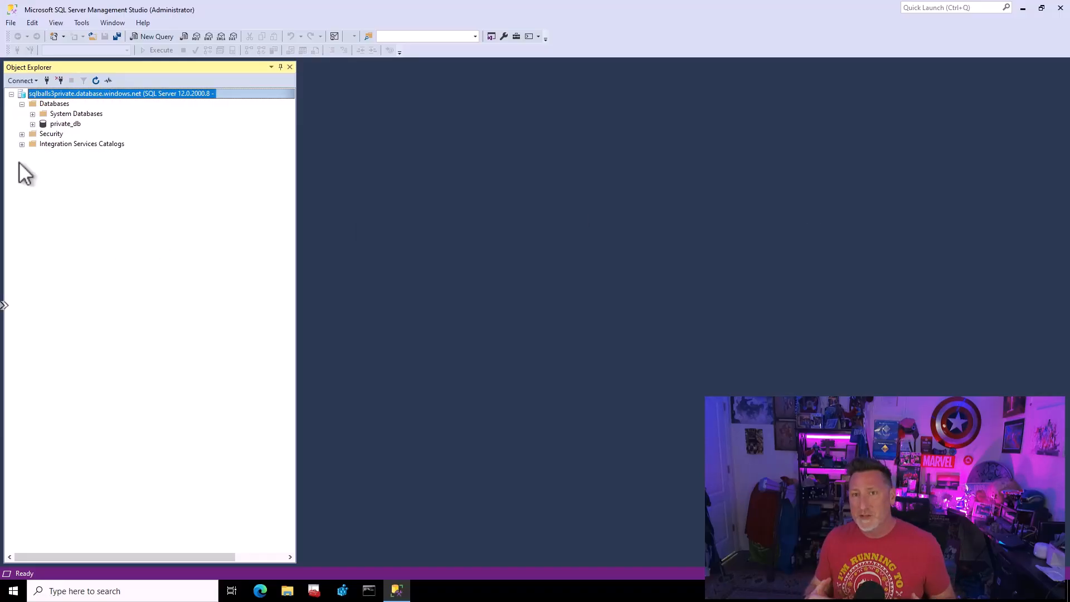
mouse_move(95, 87)
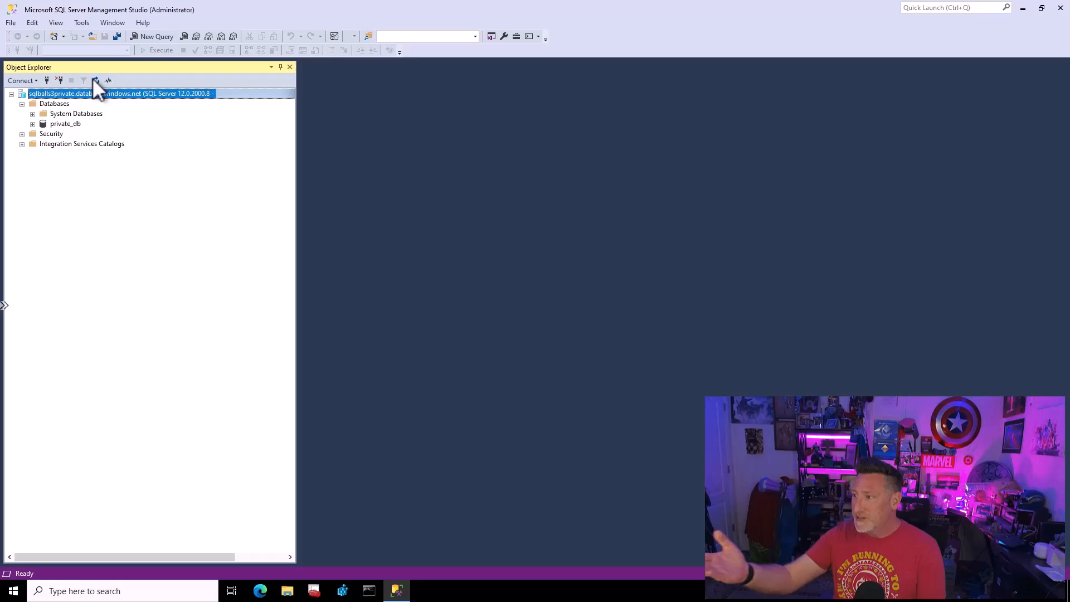
mouse_move(92, 48)
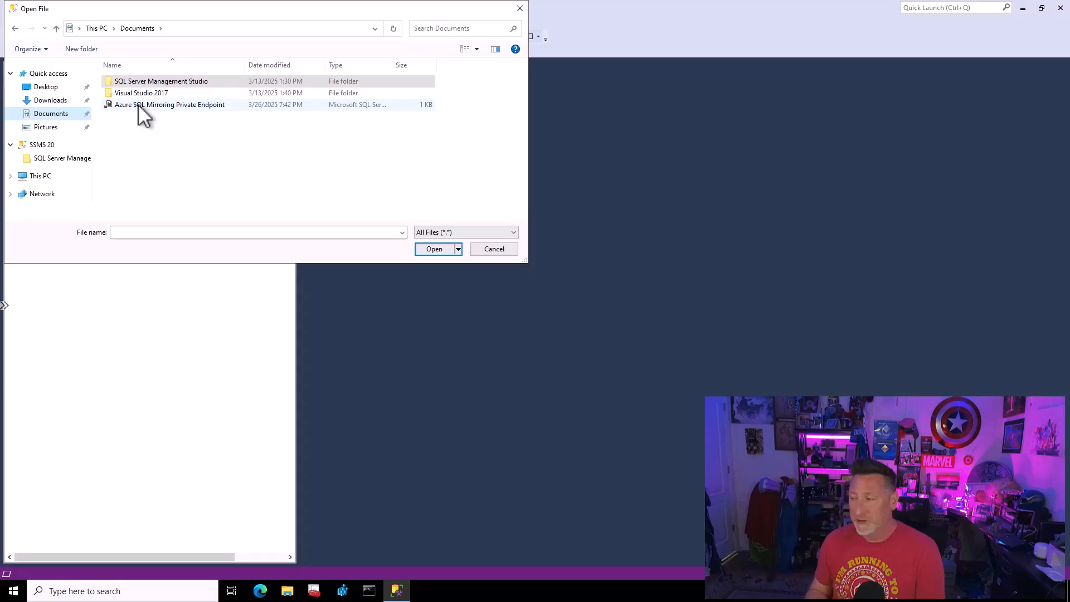
click(434, 248)
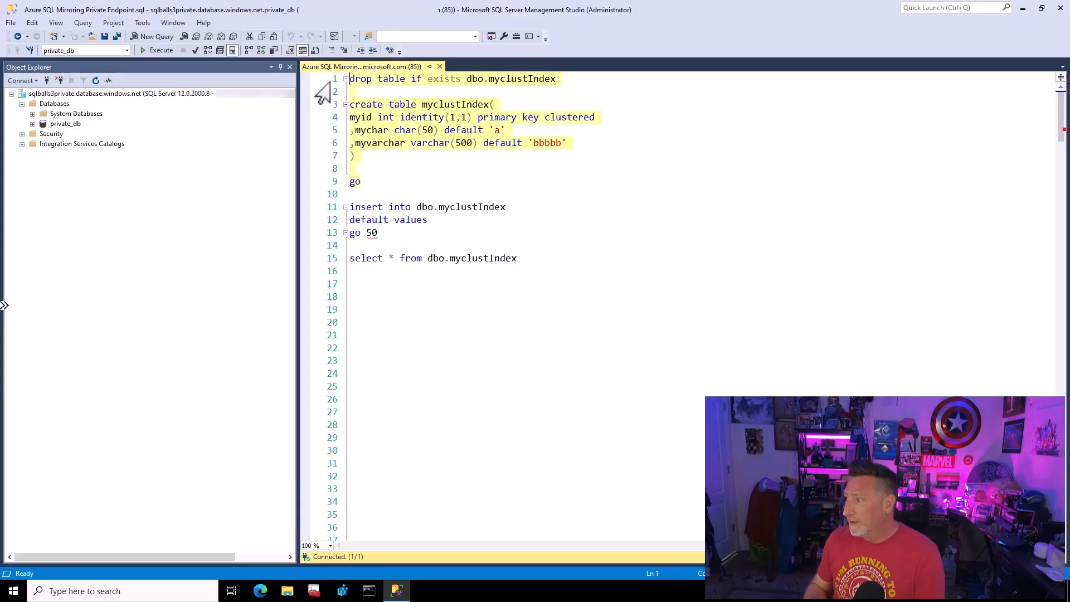
Execute the drop/create of myclustIndex, then the insert and select batch listing 50 default rows
click(157, 50)
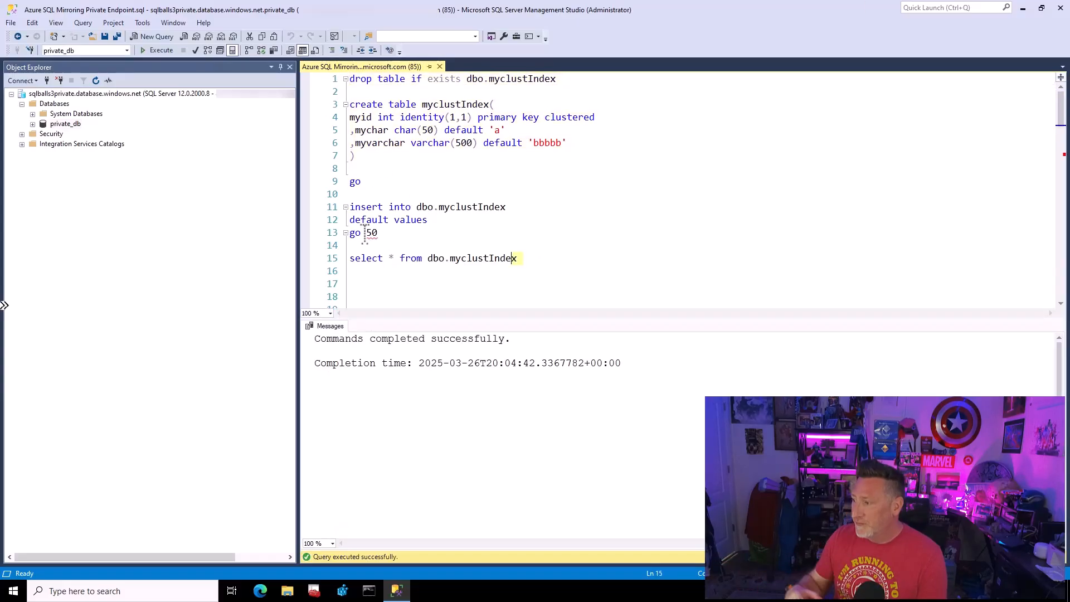
click(160, 51)
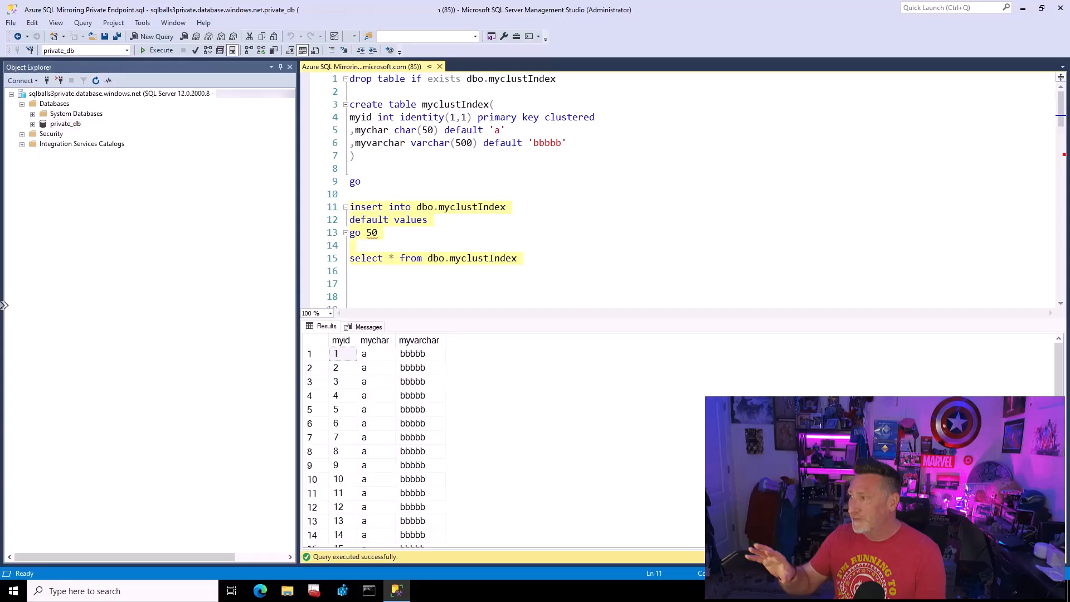
scroll(down, 3)
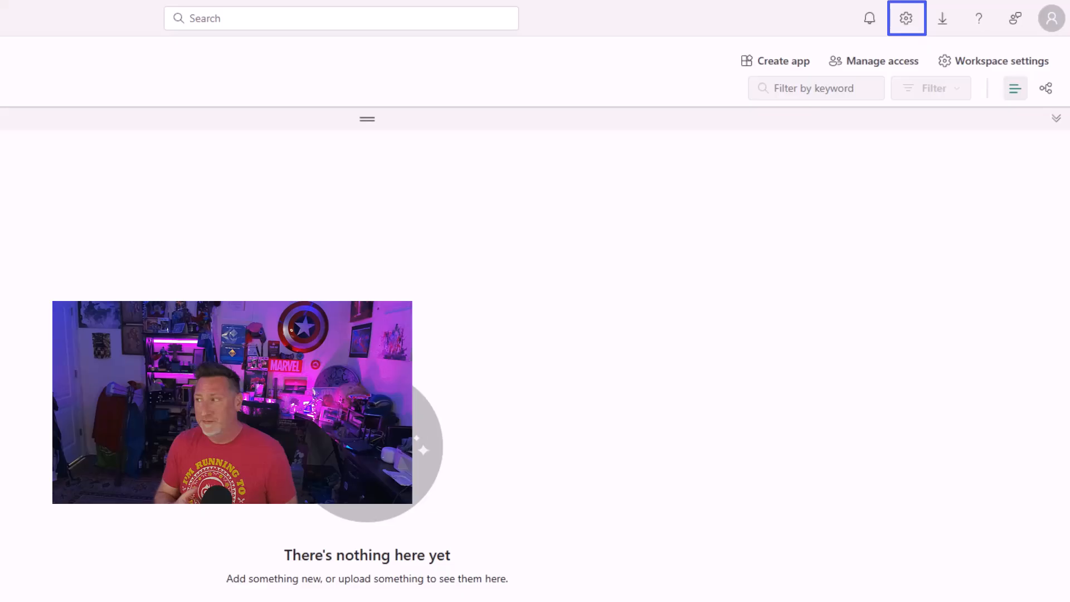
mouse_move(906, 18)
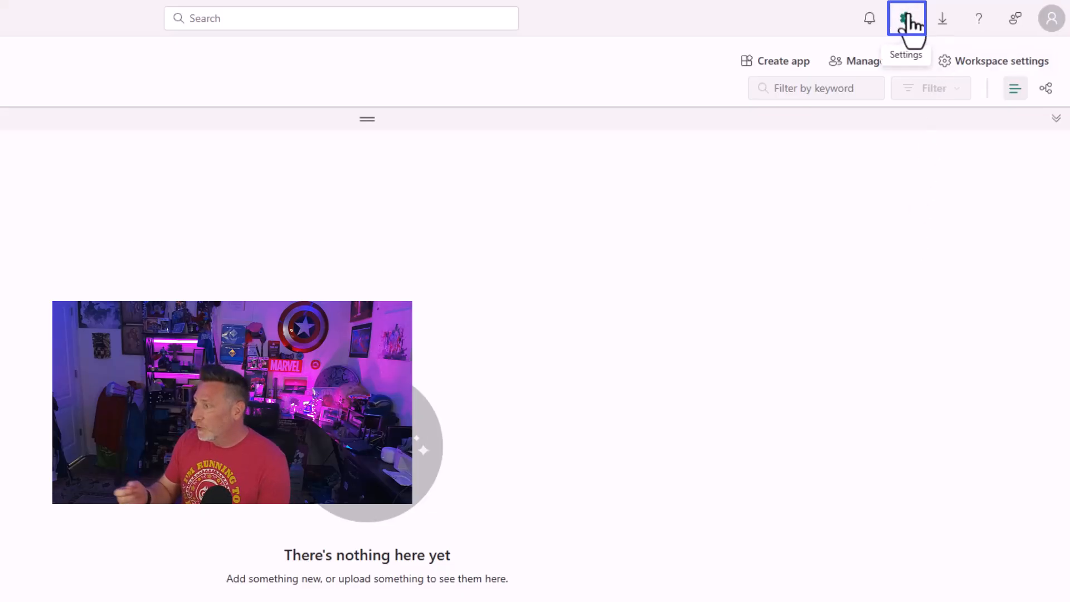
Navigate to Virtual network data gateways in Manage Connections and Gateways
click(905, 18)
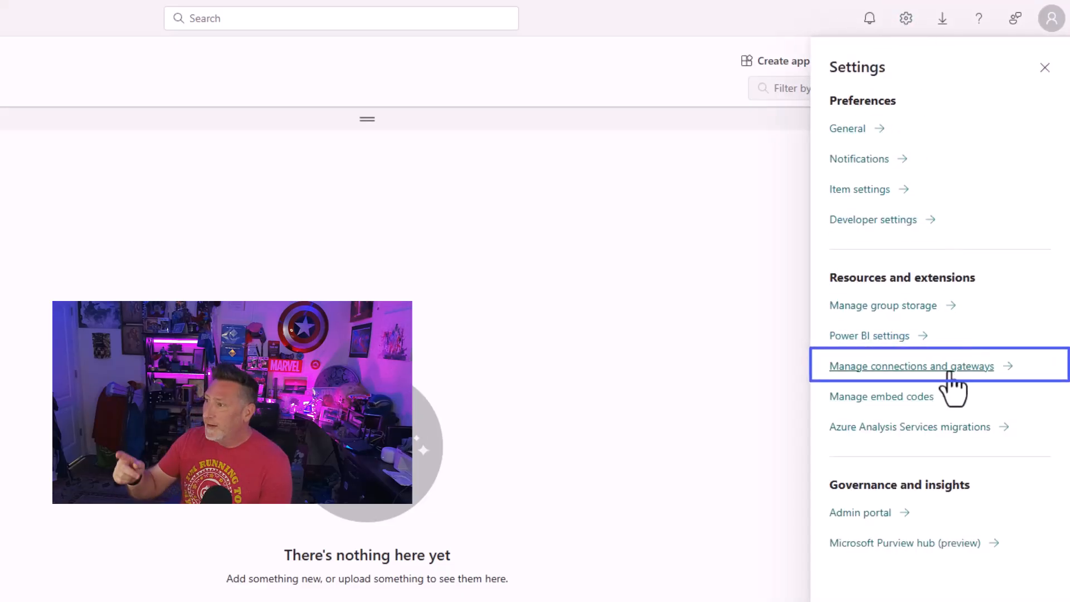
click(911, 366)
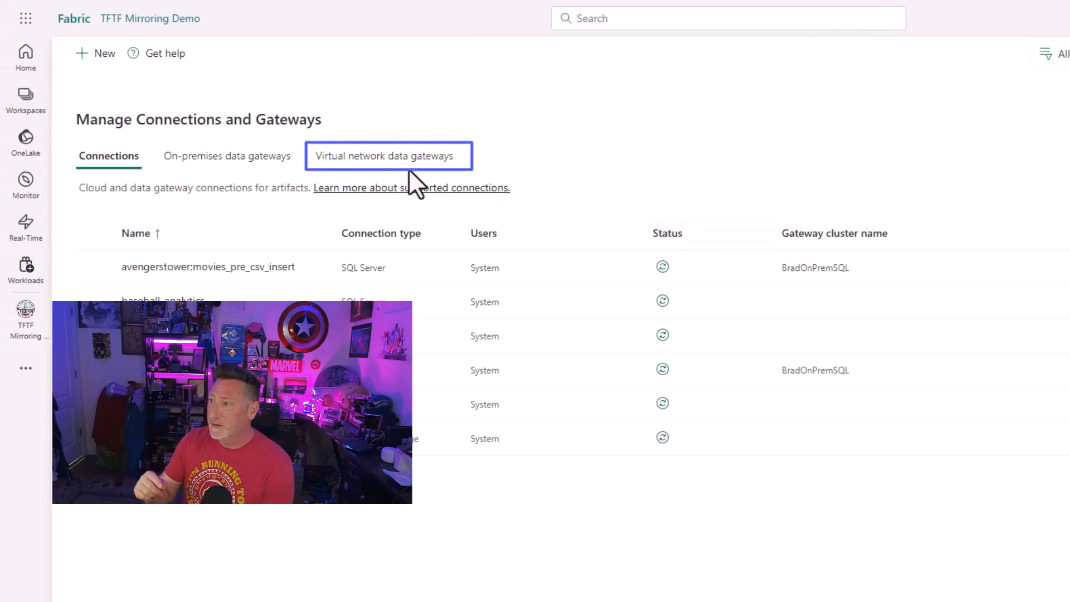
click(385, 156)
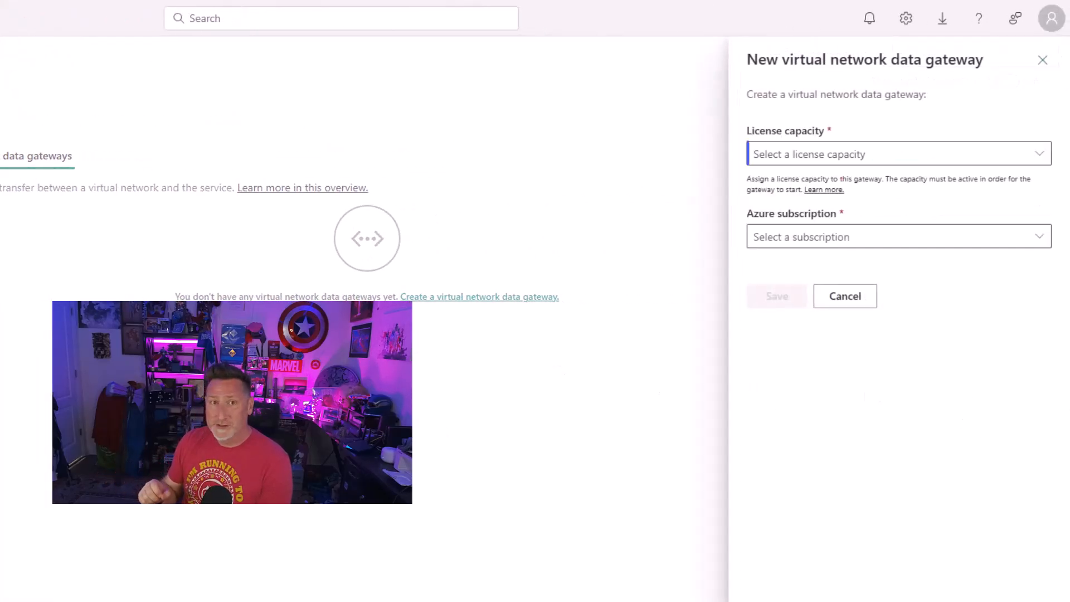
Set the new gateway's capacity to bballsouthuk, choose the subscription and resource group VMs
click(893, 154)
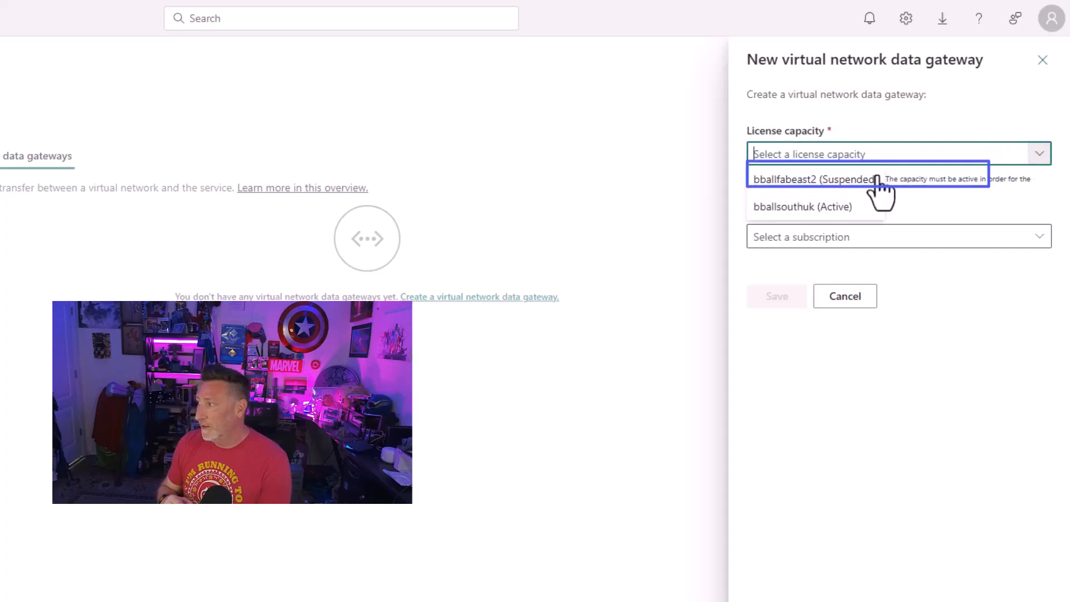
click(802, 206)
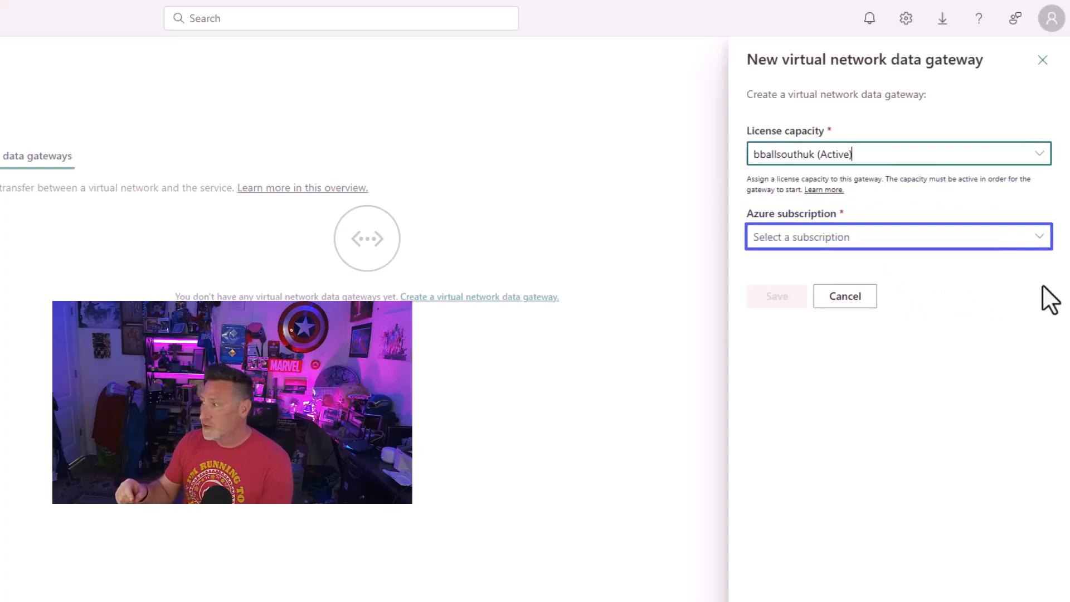
click(897, 236)
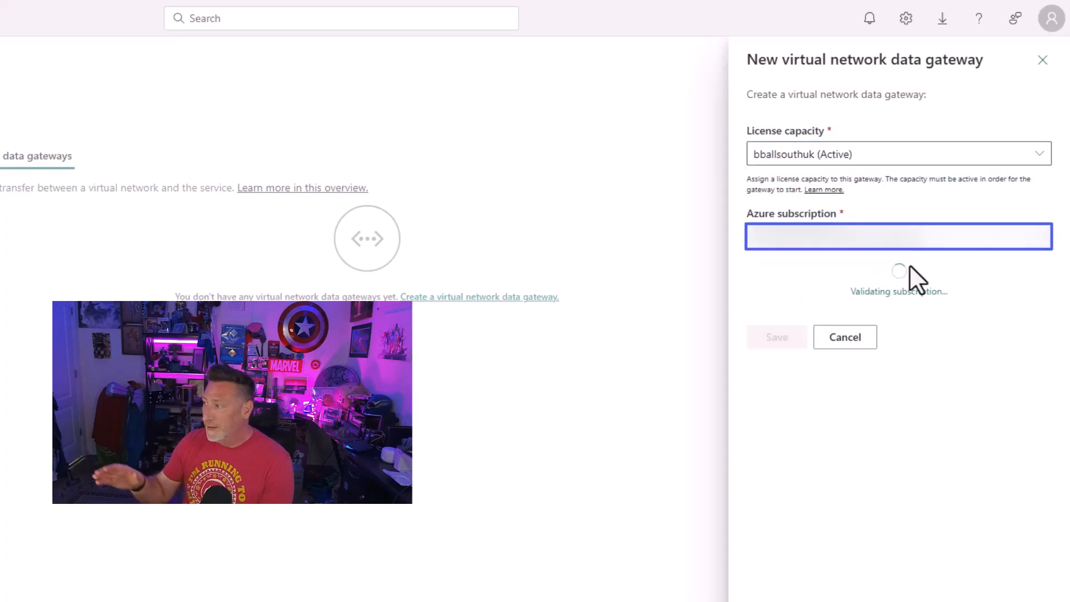
click(1040, 282)
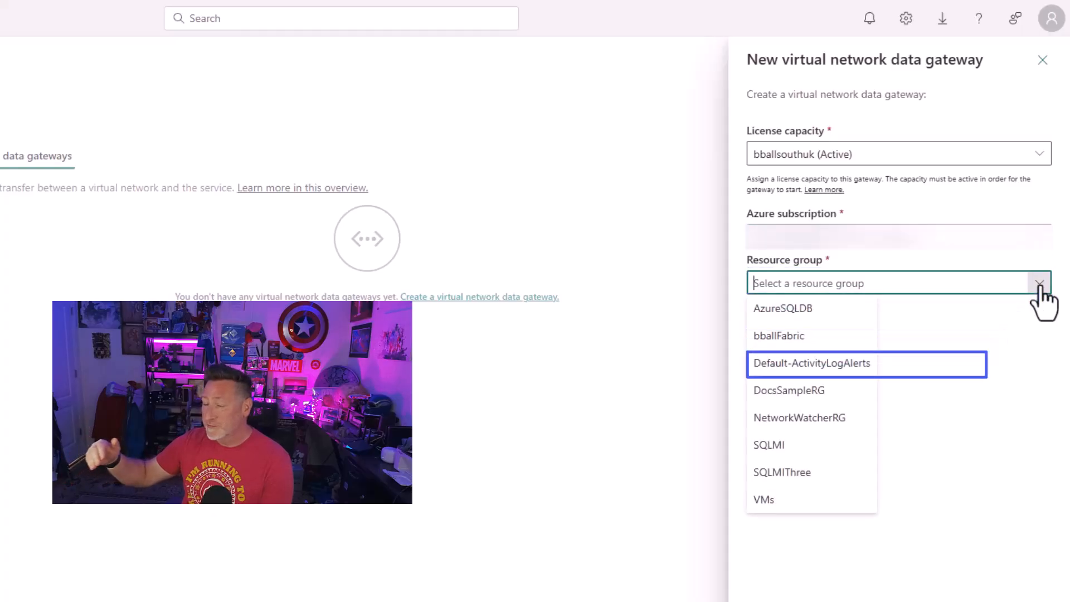
click(764, 499)
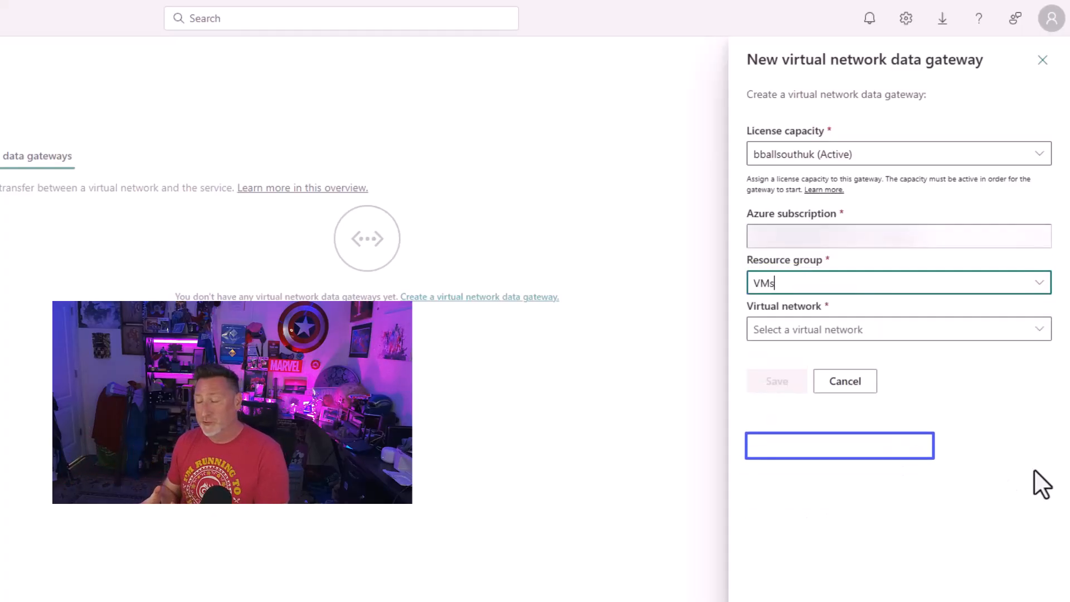
Choose virtual network bballSQL-vnet and subnet fabric-vnet, save the gateway and close the panel
click(887, 329)
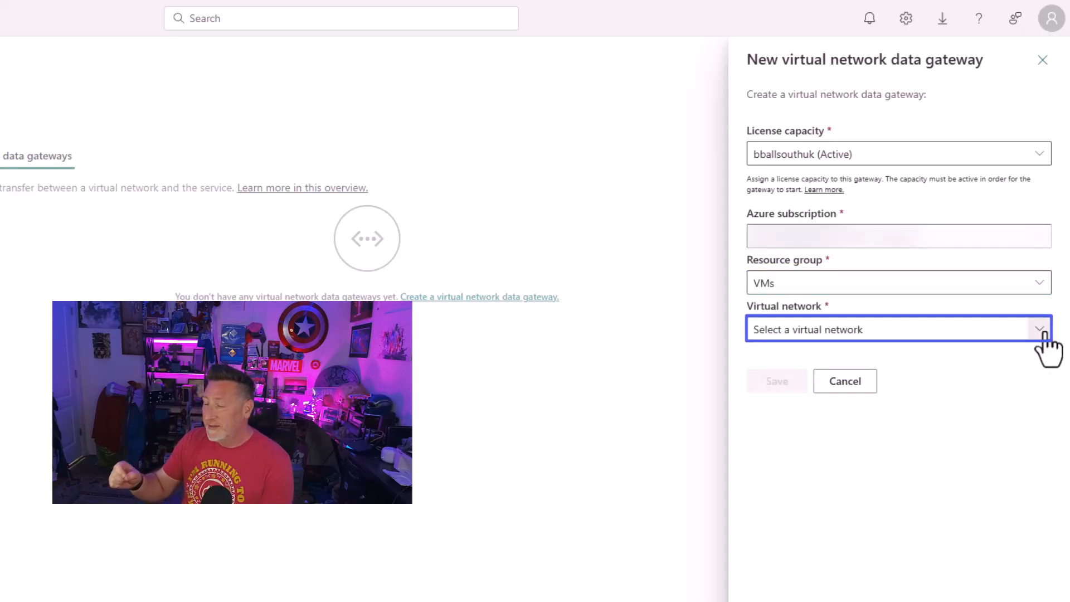
click(898, 329)
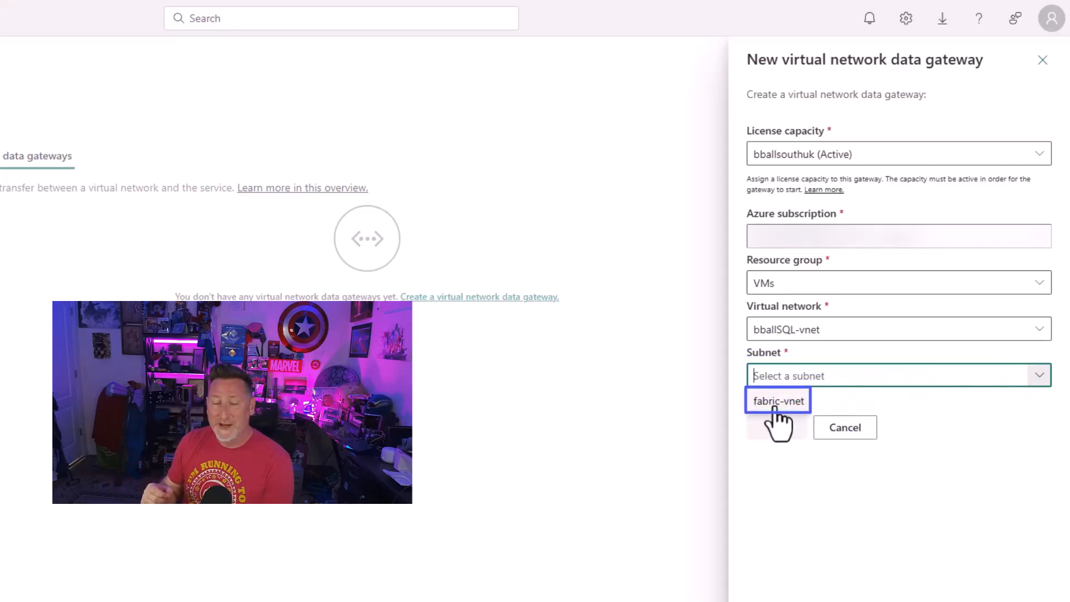
click(776, 400)
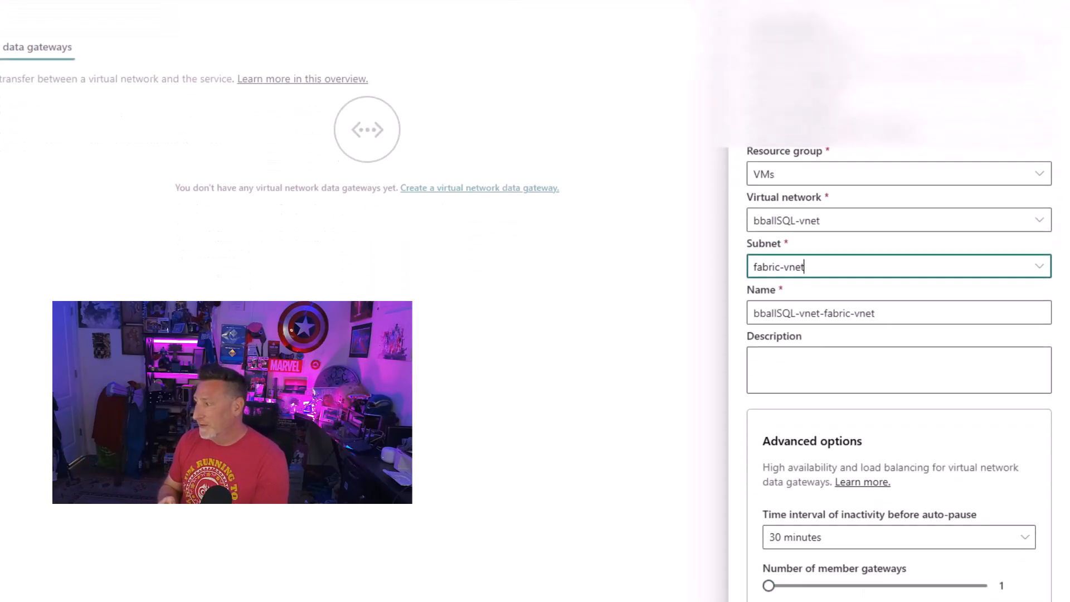
scroll(down, 3)
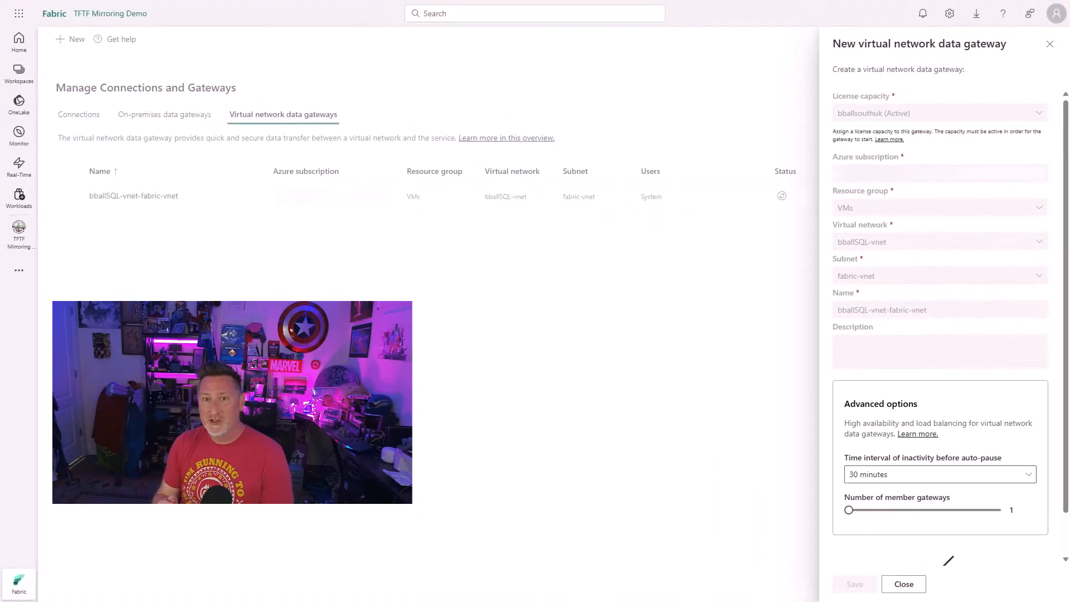
click(939, 174)
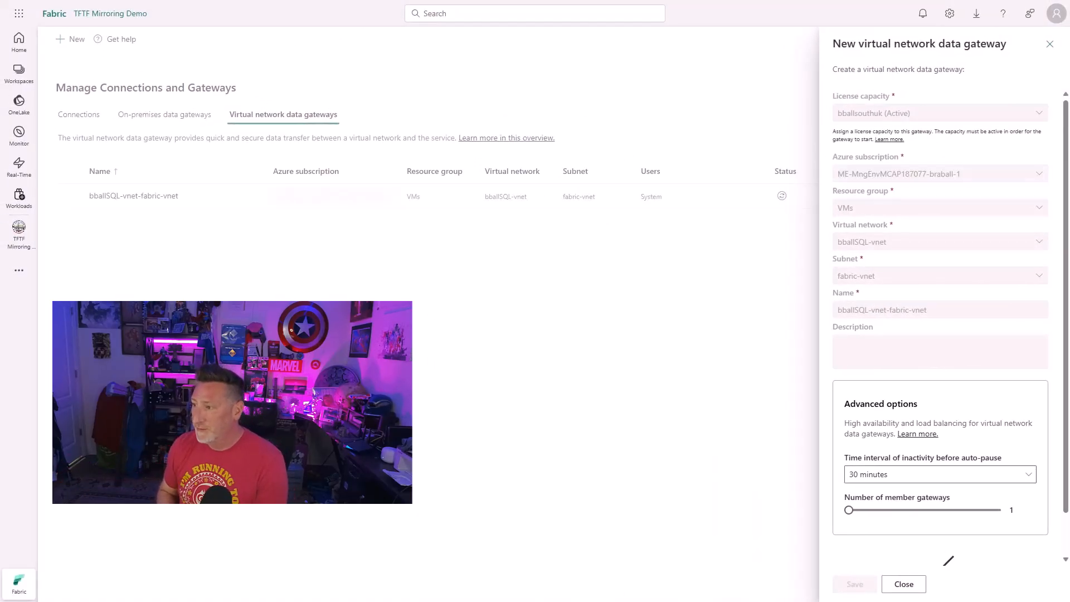
click(902, 584)
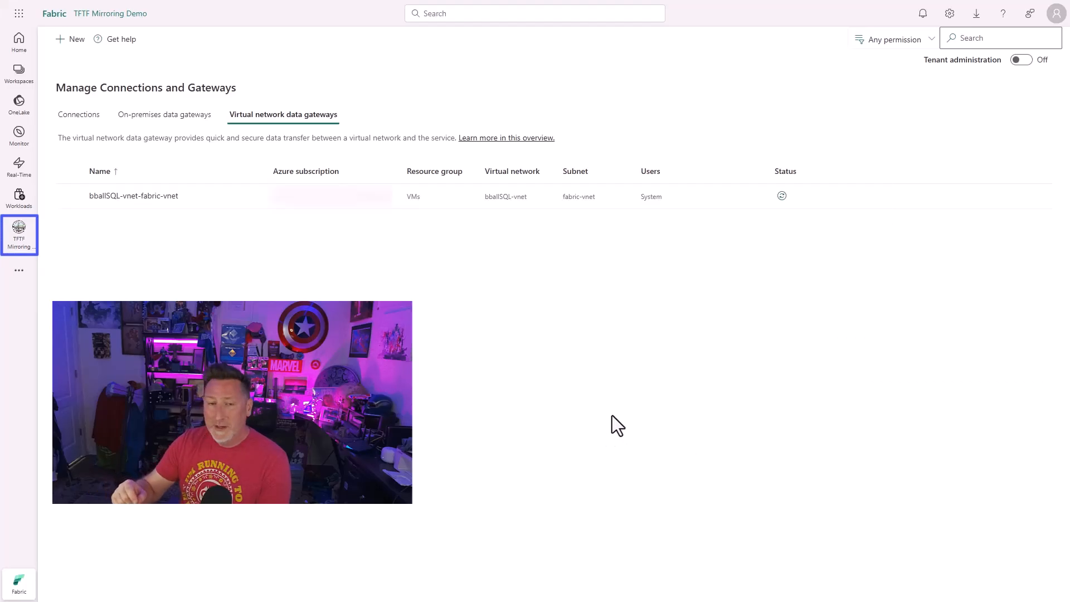
In the TFTF Mirroring Demo workspace, start a new item filtered by 'azure sql' for a mirrored database
click(19, 232)
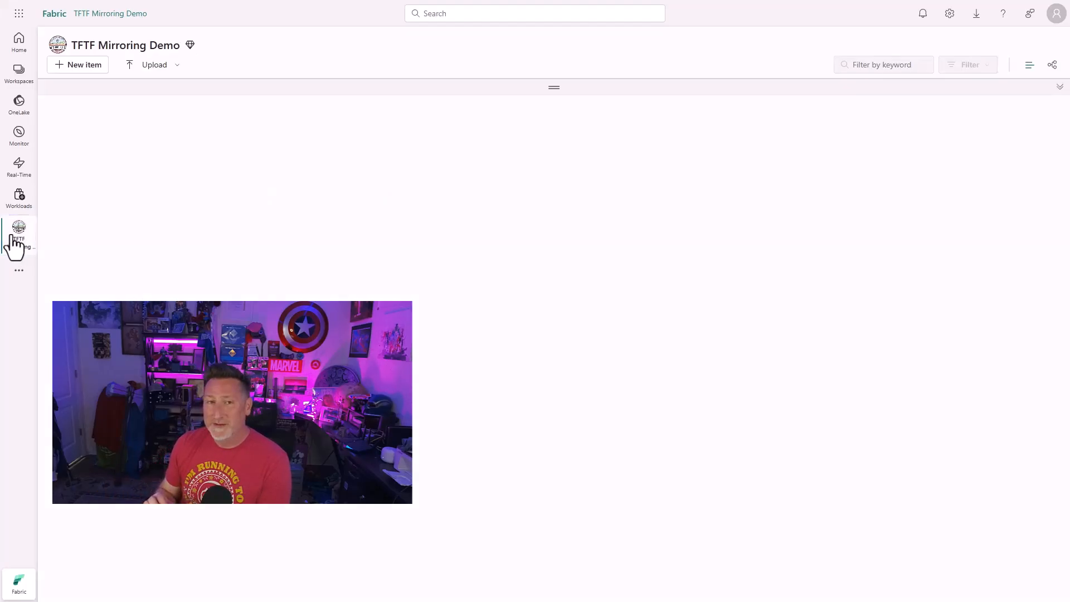
click(83, 65)
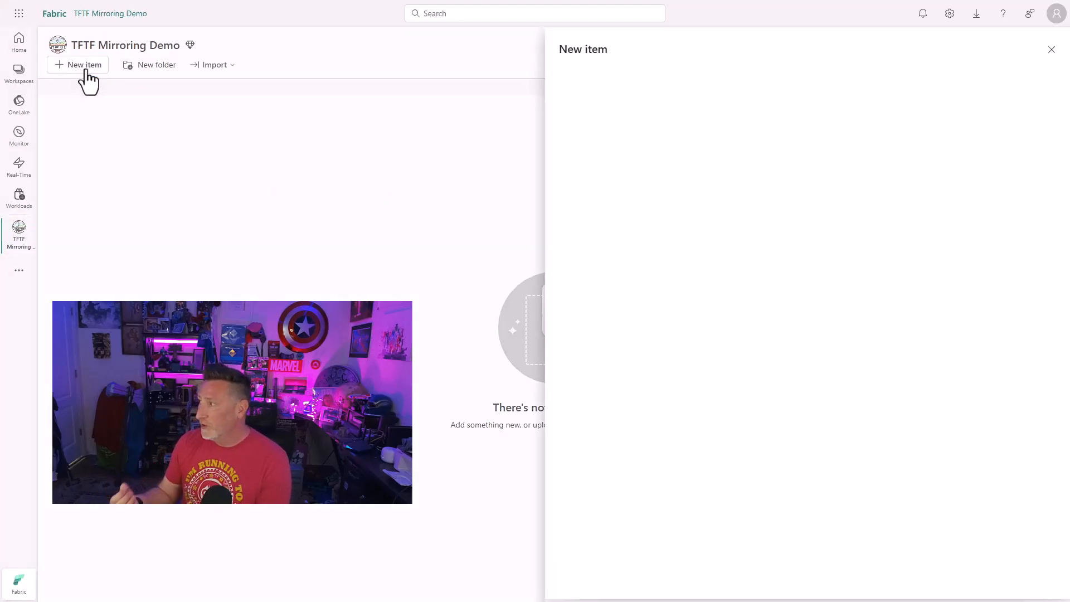
click(82, 65)
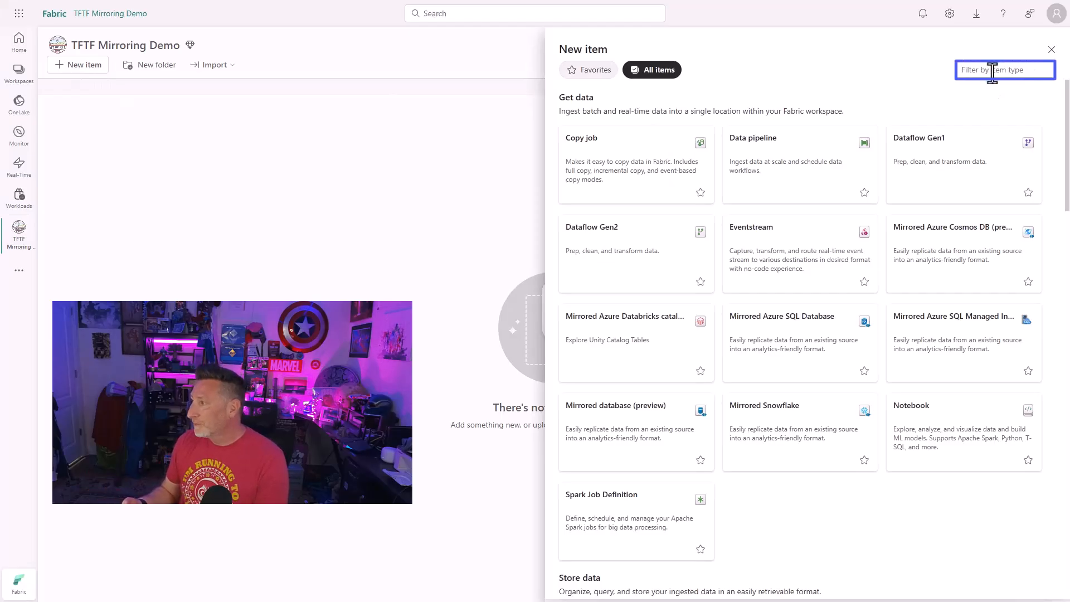
text(azure sql)
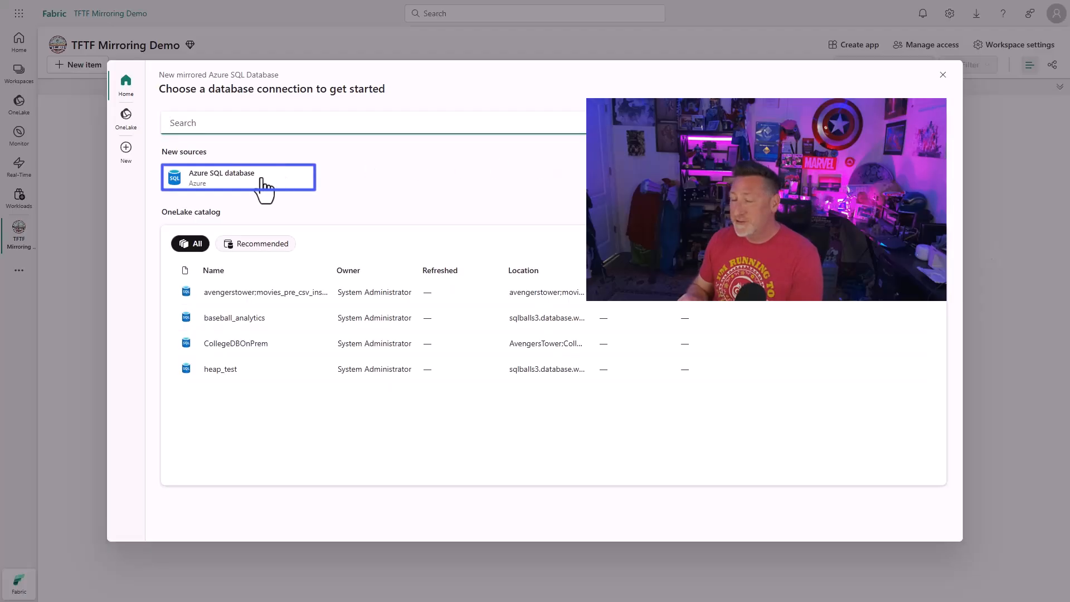
Choose Azure SQL database source, enter database private_db and name the connection privateEndpoint
click(238, 177)
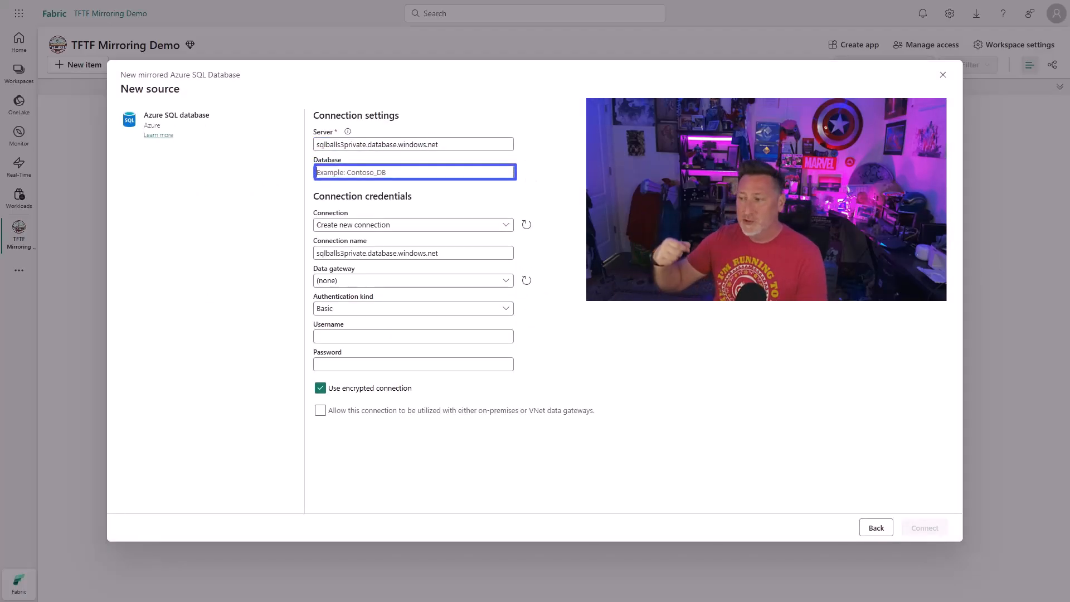
text(private)
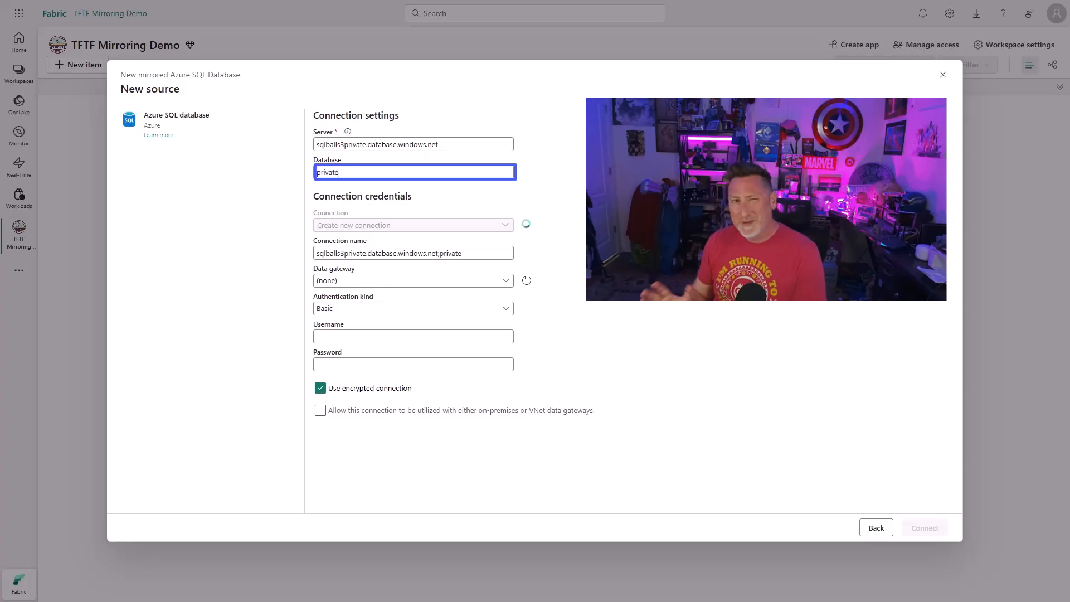
text(_db)
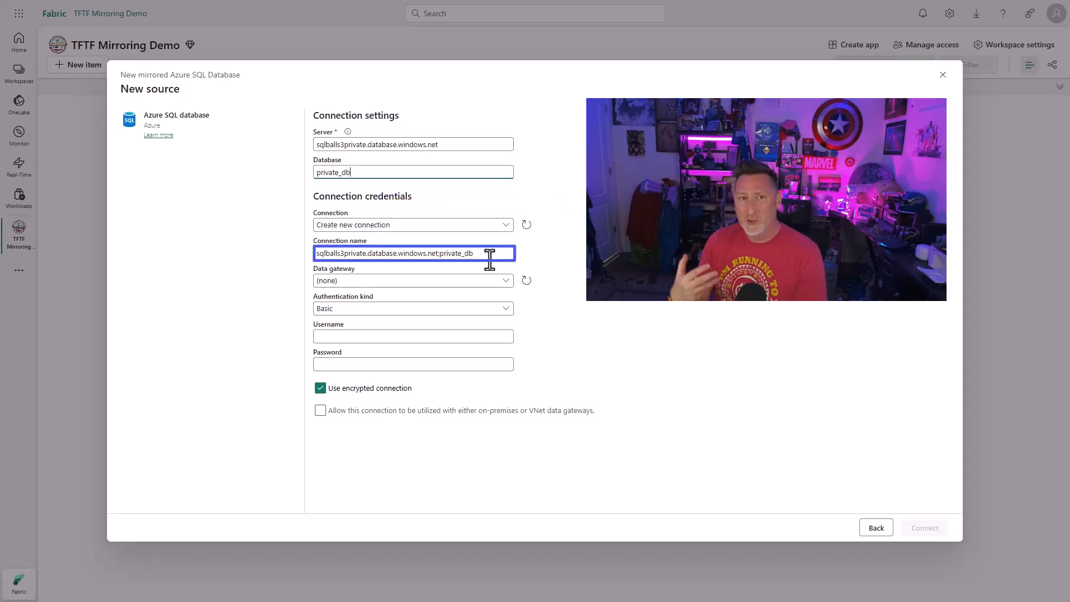
text(privateEndpoint)
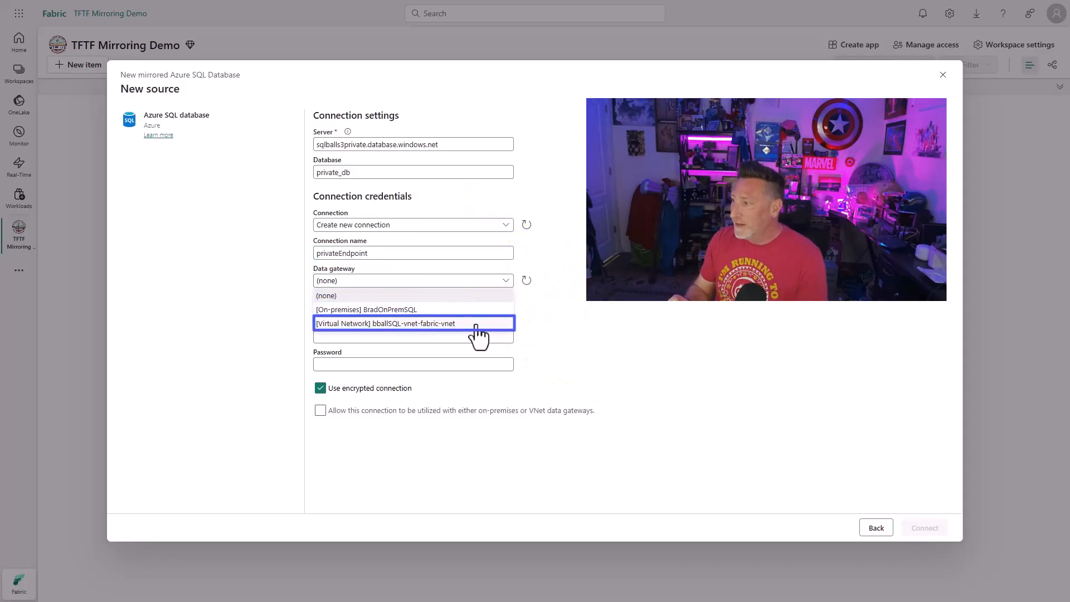
Route through the bballSQL-vnet-fabric-vnet gateway and sign in with an organizational account
click(385, 324)
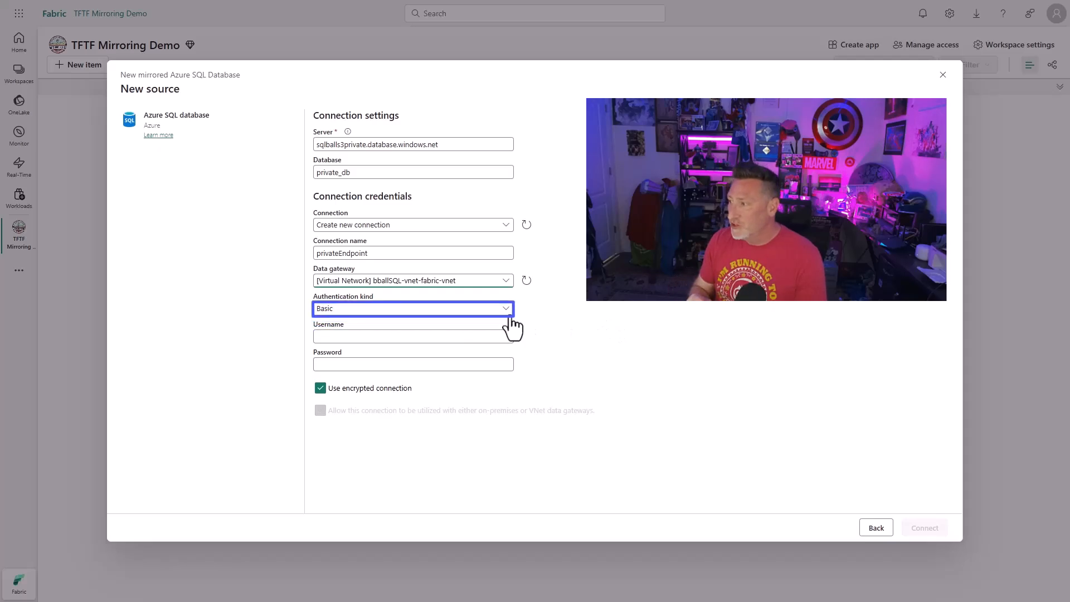
click(412, 308)
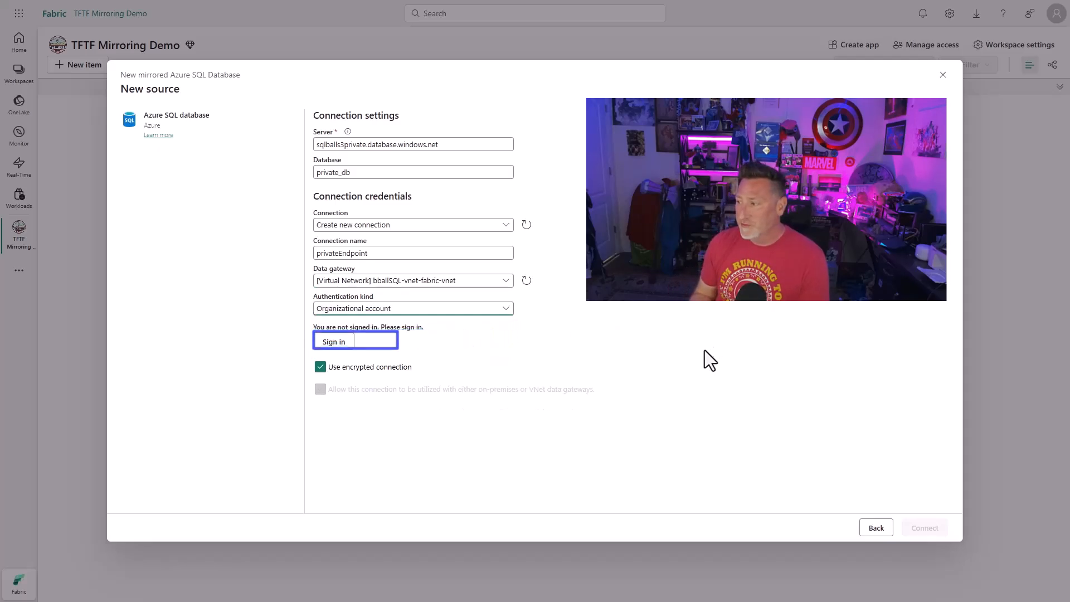
click(333, 341)
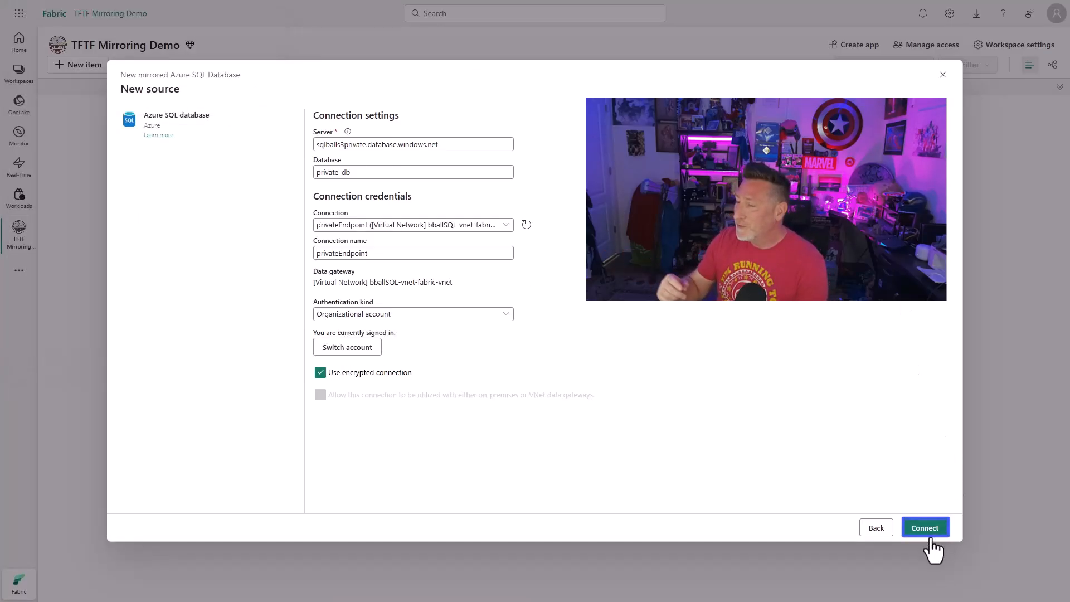
click(924, 528)
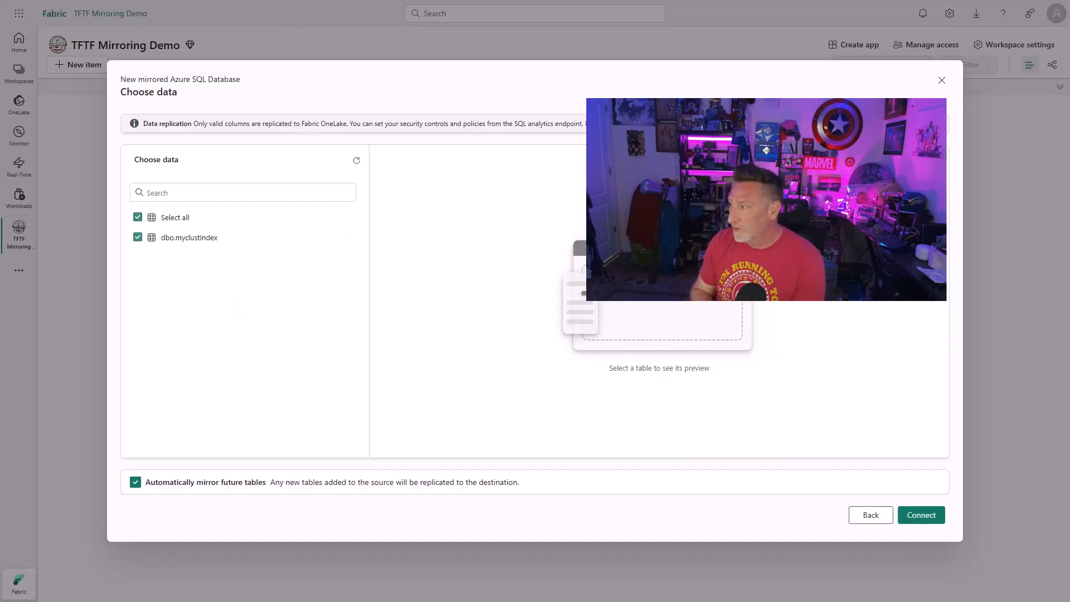
Connect, keep the name private_db and create the mirrored database, starting replication of myclustIndex
click(919, 515)
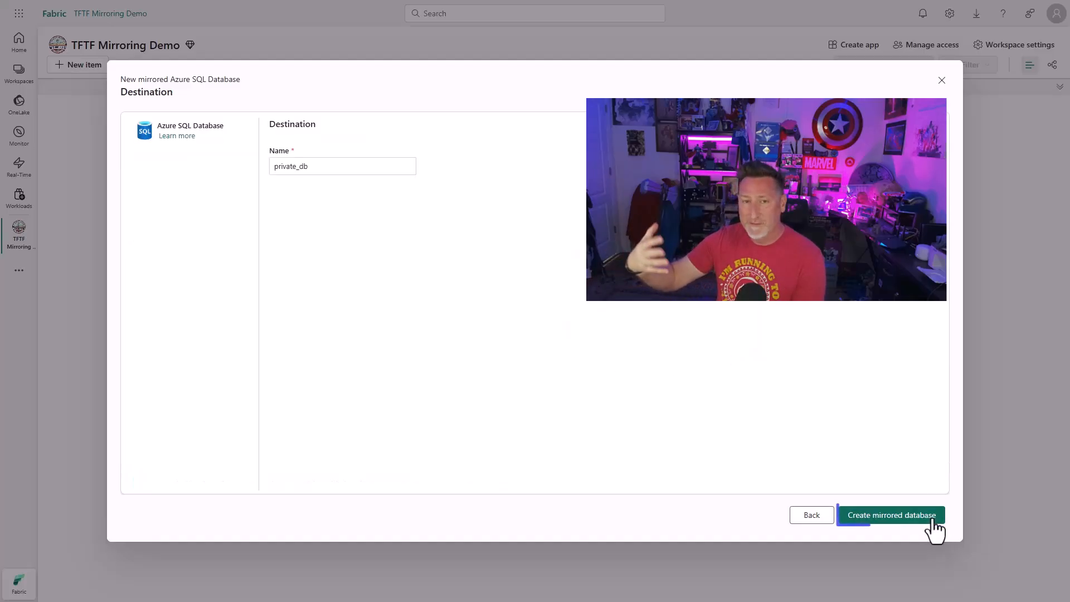
click(891, 515)
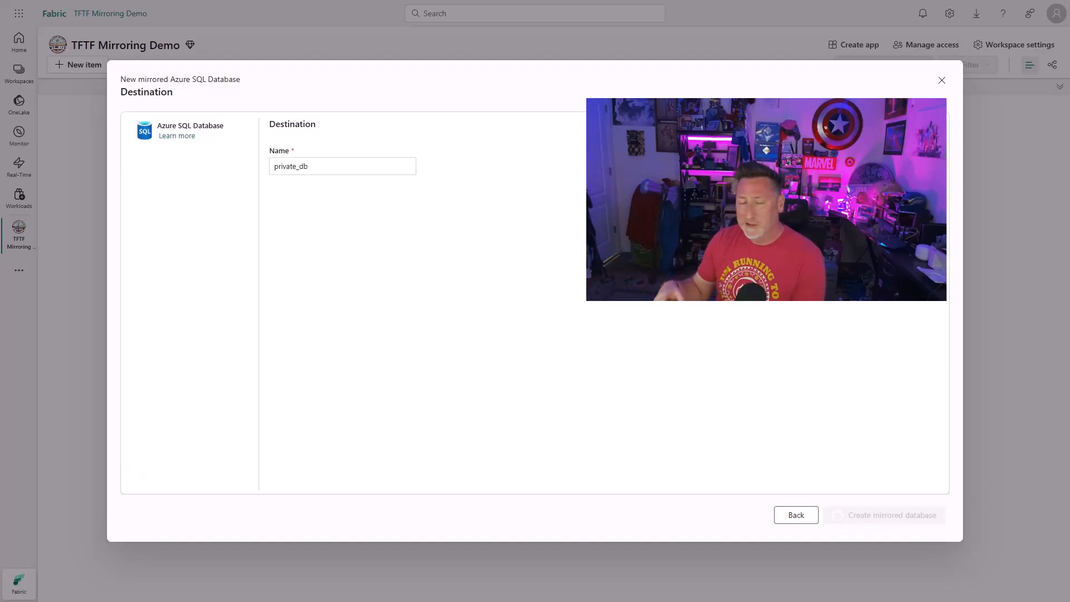
click(882, 515)
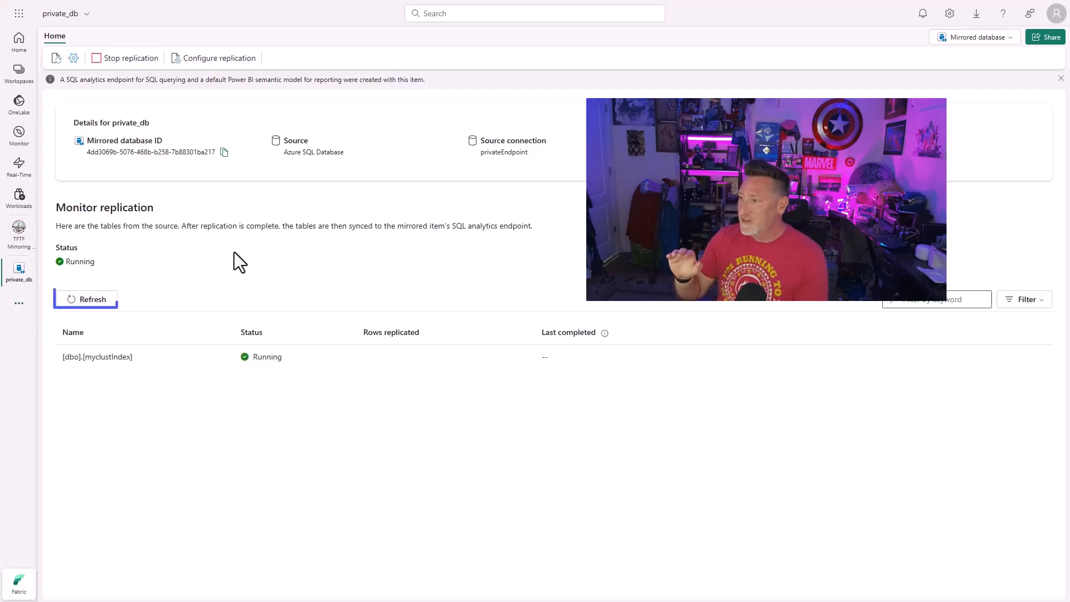
Refresh the replication monitor to show 50 rows replicated for myclustIndex
click(86, 298)
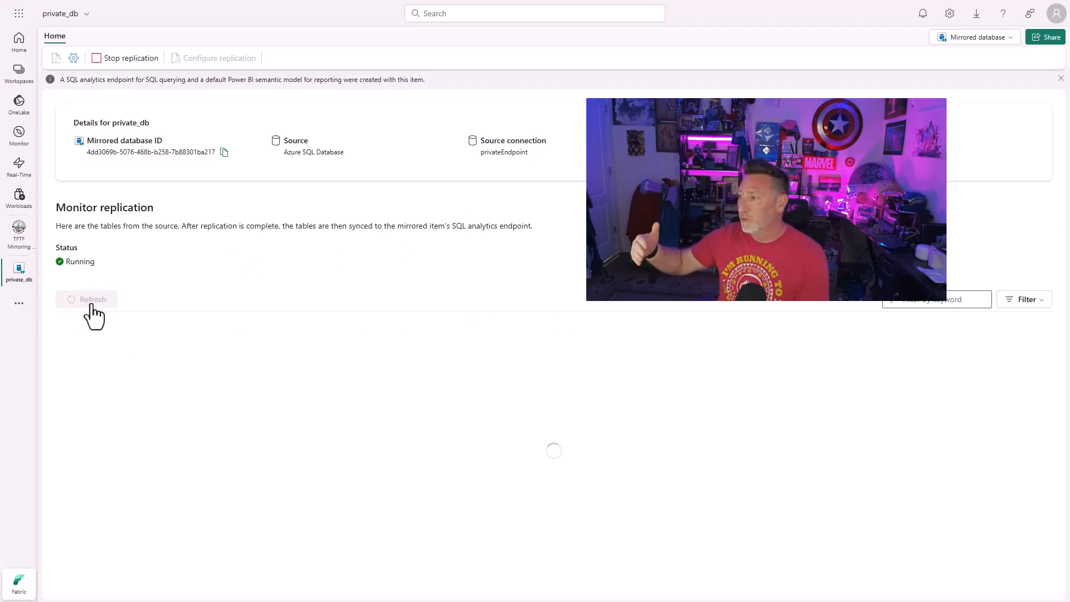
click(87, 299)
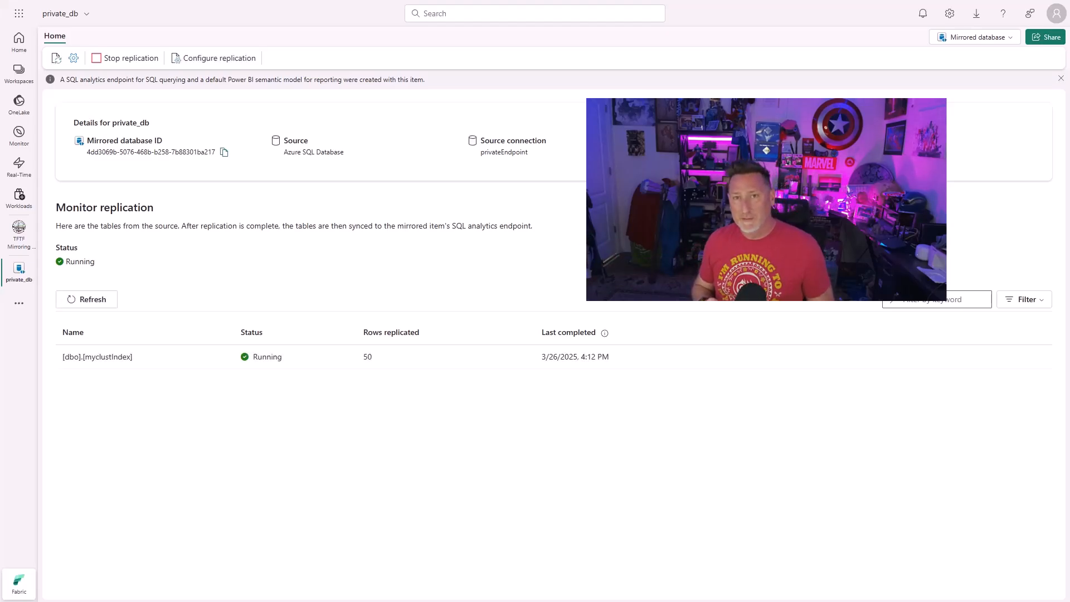
click(397, 591)
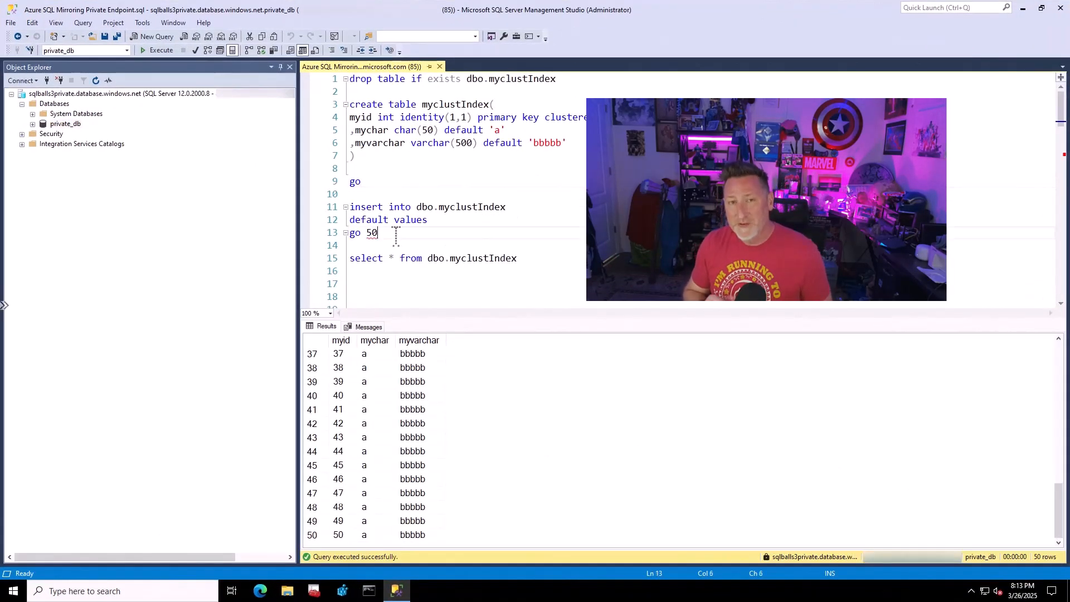
Change go 50 to go 5000, run the insert loop, then add the mydate date column
text(00)
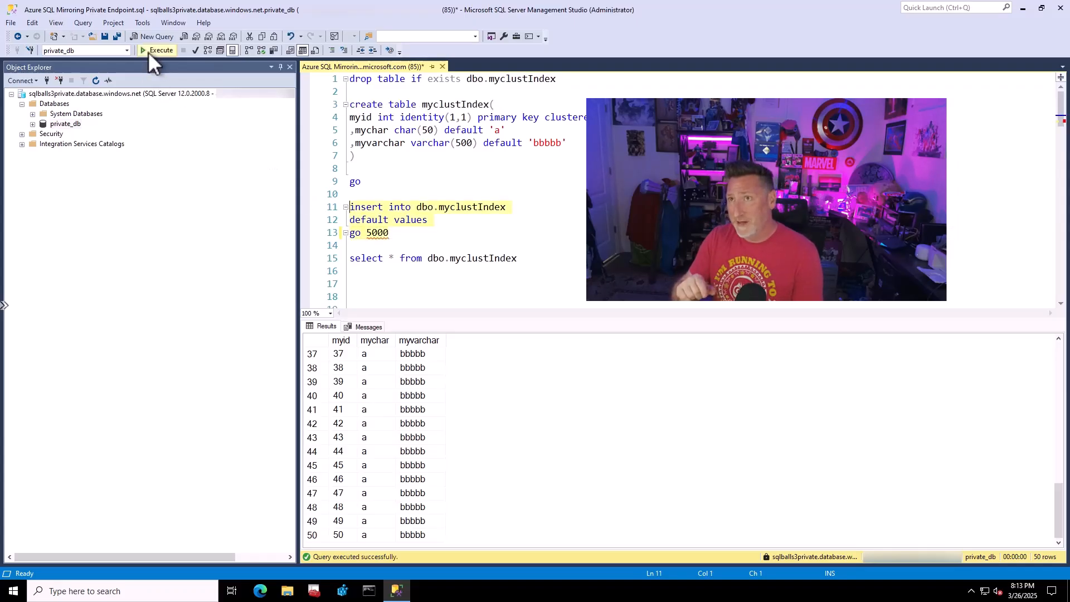
click(157, 50)
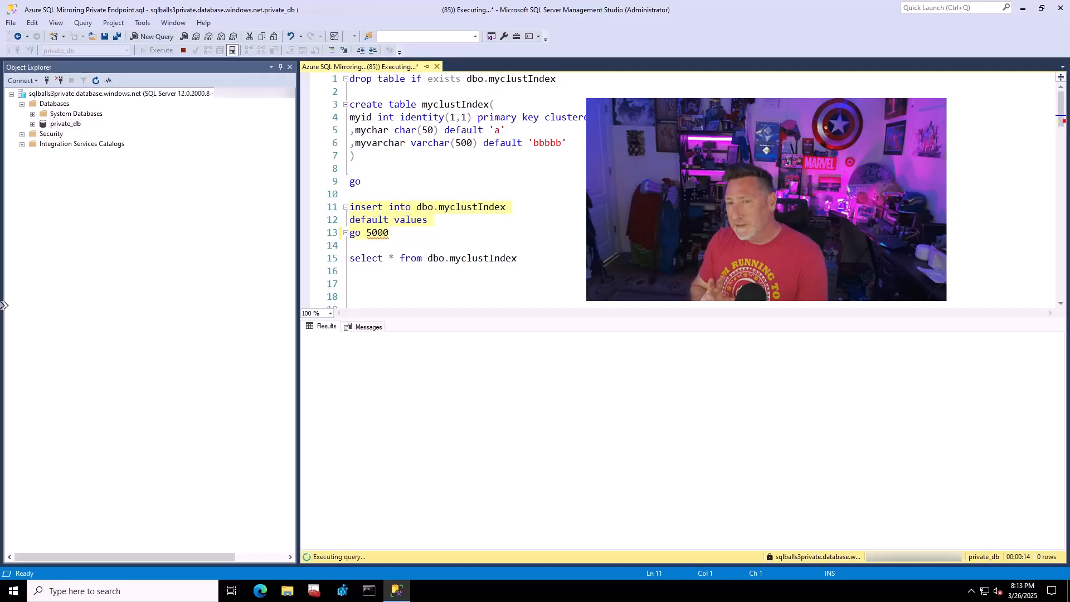
click(160, 50)
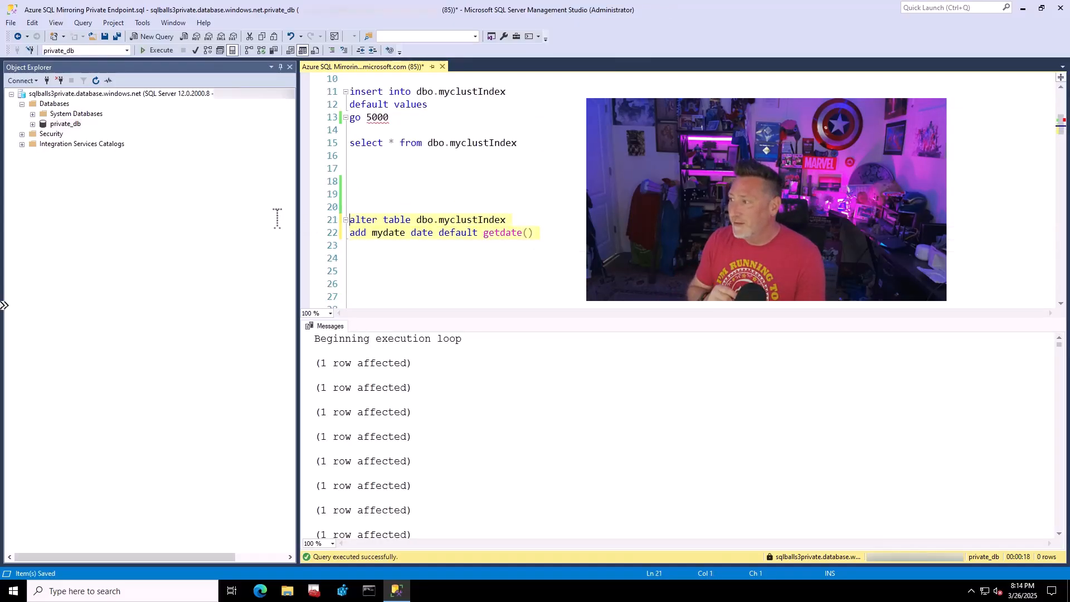
click(160, 50)
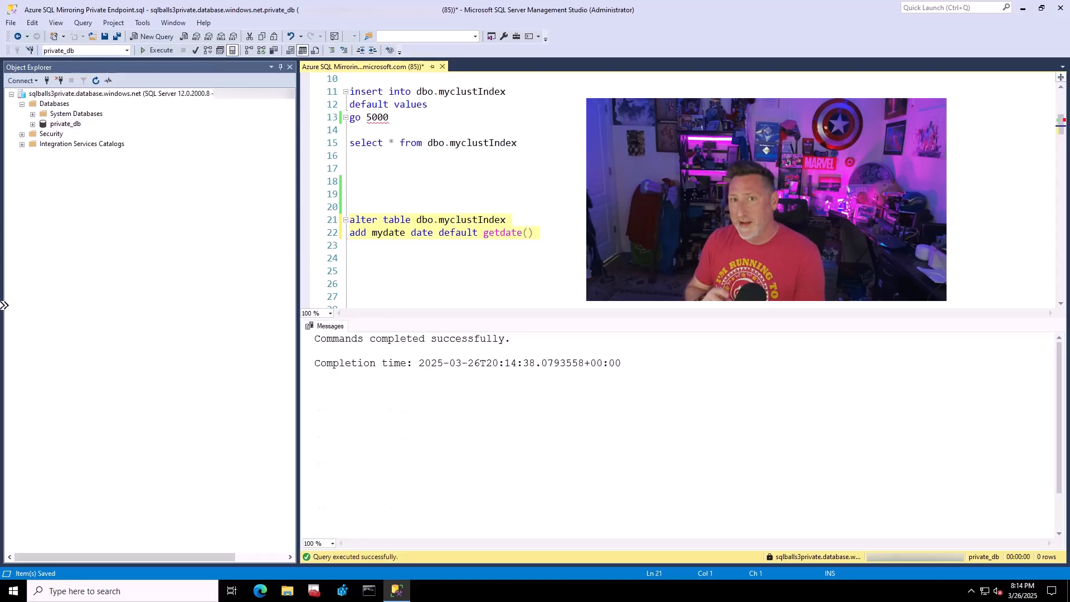
mouse_move(556, 234)
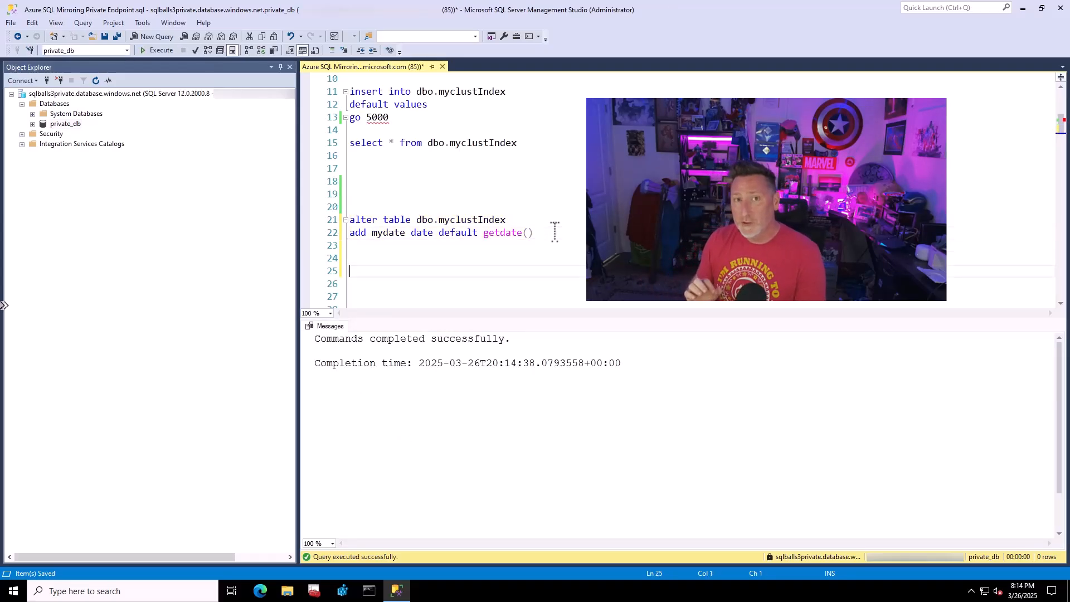
Write and run SELECT * FROM dbo.myclustIndex
text(select)
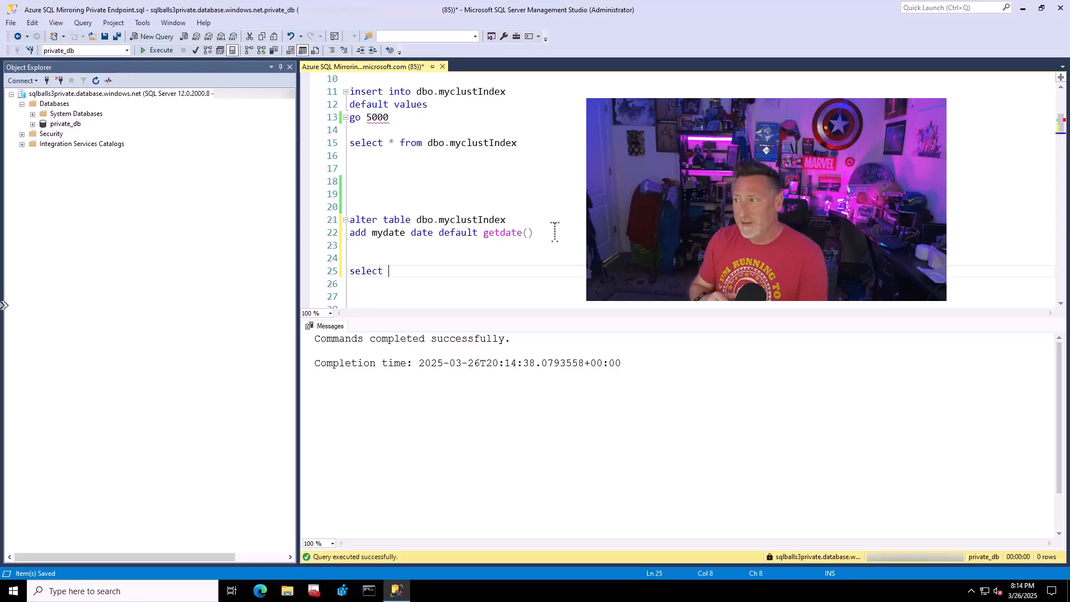
text(* from db)
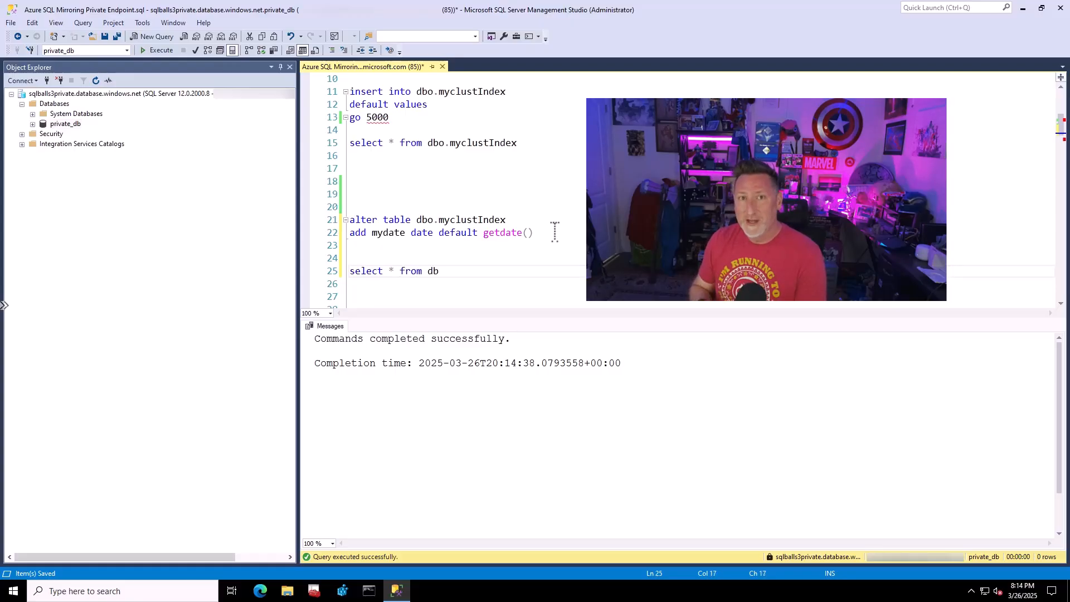
text(o.myclustIndex)
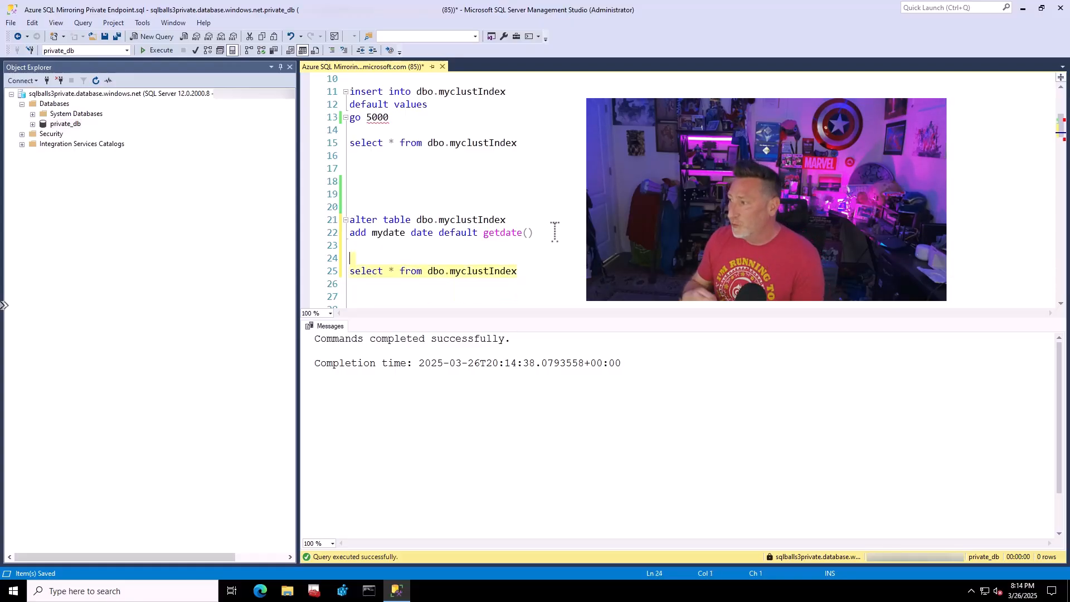
click(160, 50)
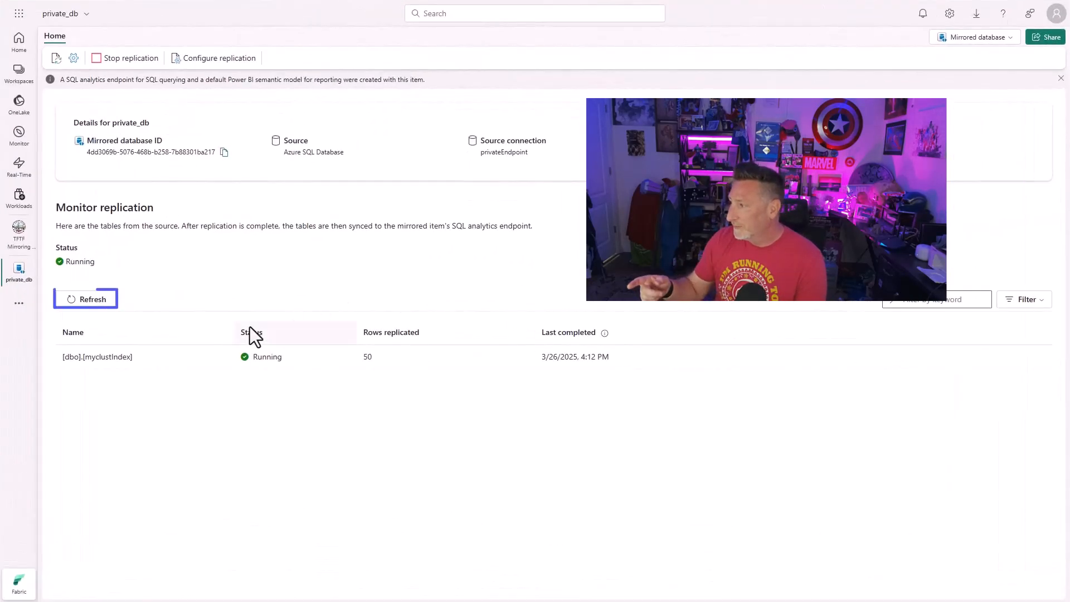
Refresh to show 10,100 rows replicated, then switch to private_db's SQL analytics endpoint
click(85, 298)
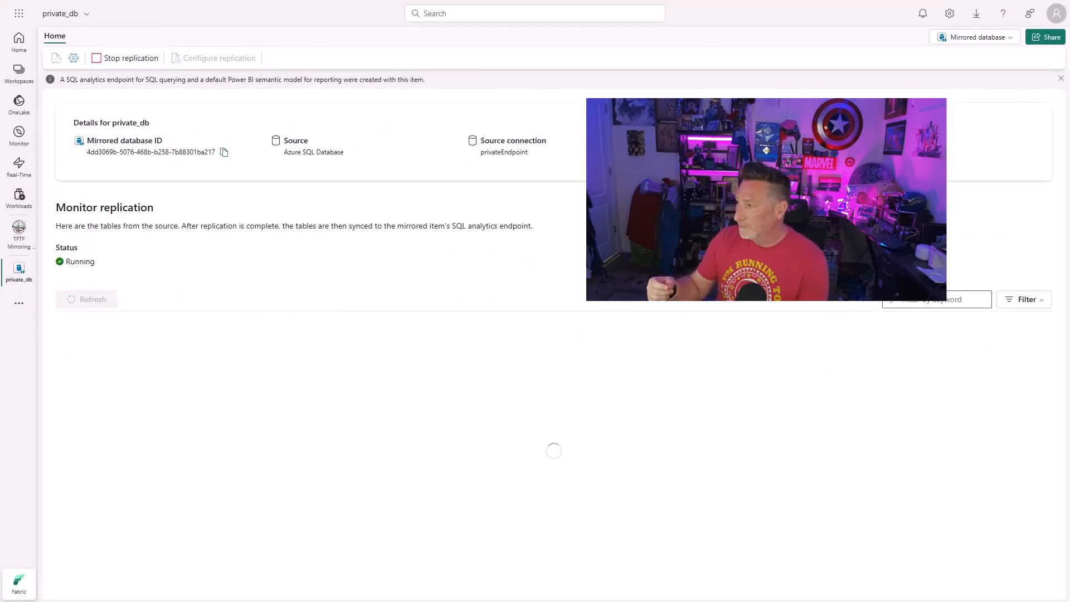
click(86, 299)
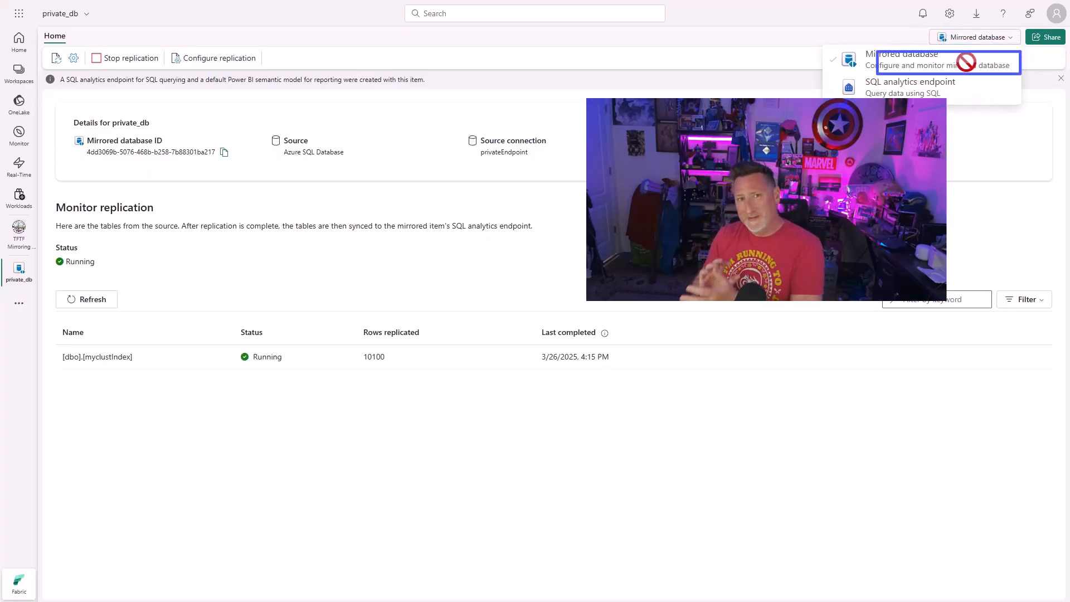
click(911, 87)
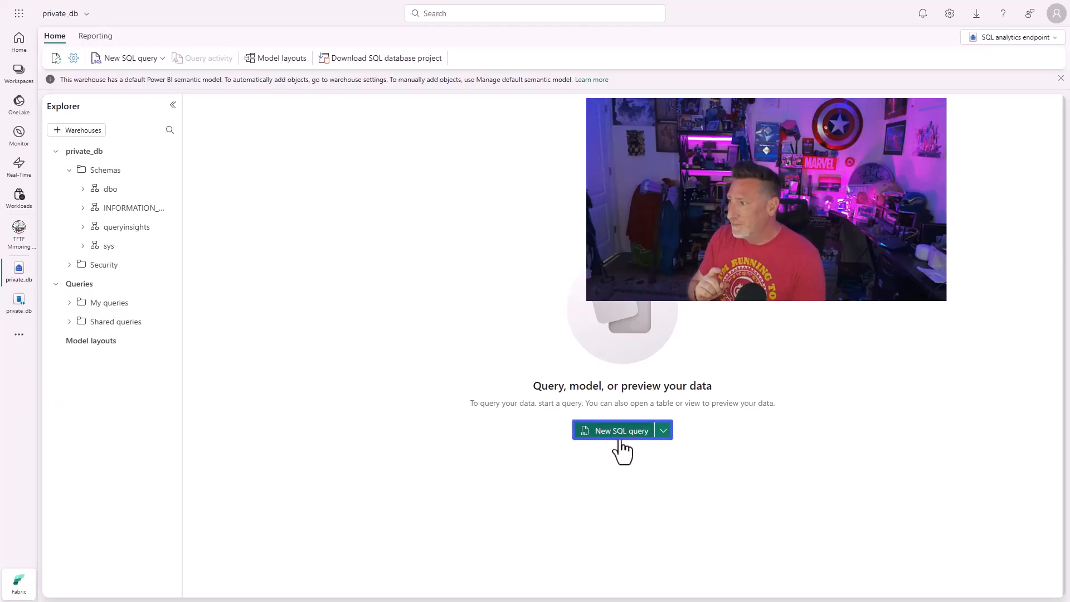
Run a new SQL query SELECT * FROM dbo.myclustIndex against private_db's SQL analytics endpoint
click(618, 430)
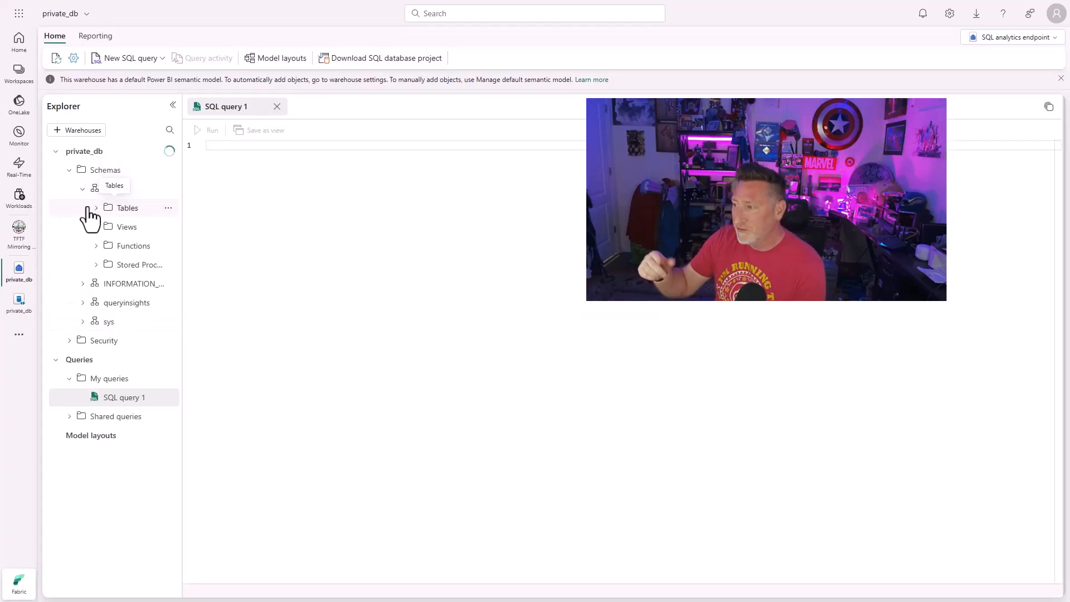
click(96, 207)
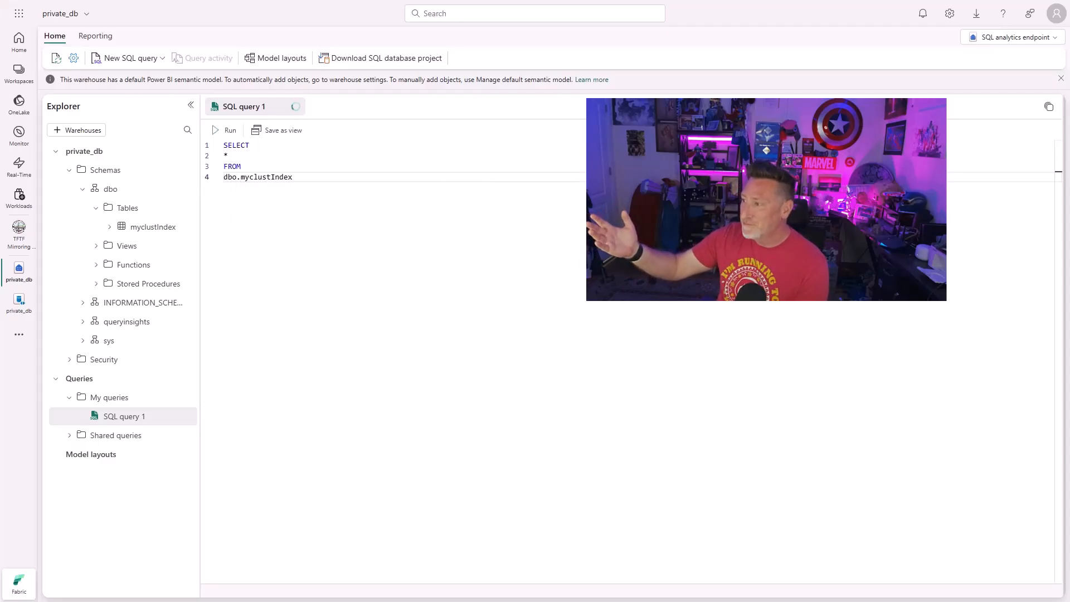
click(229, 130)
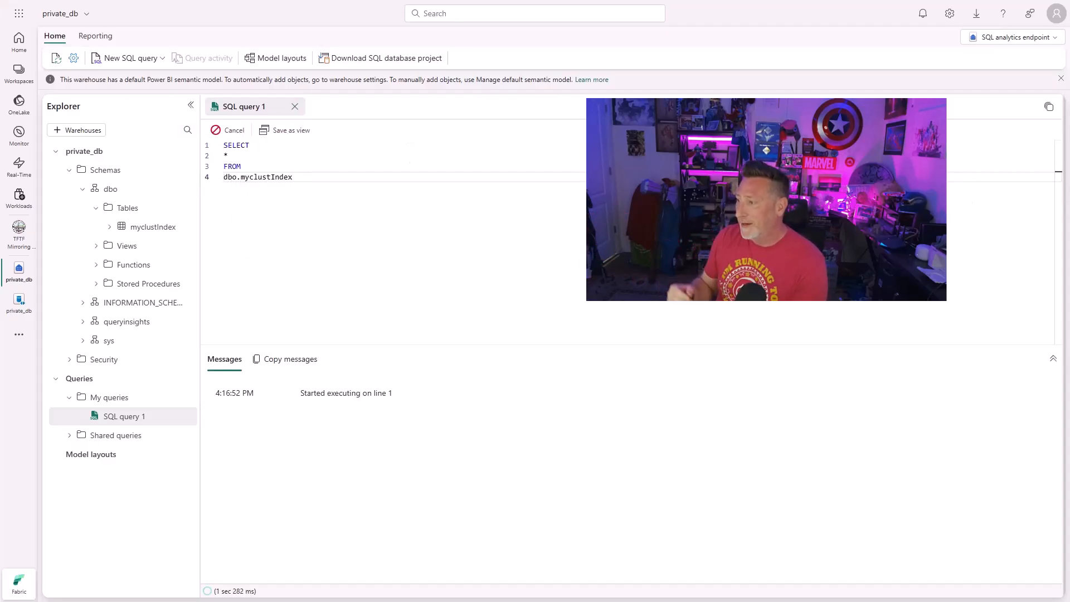